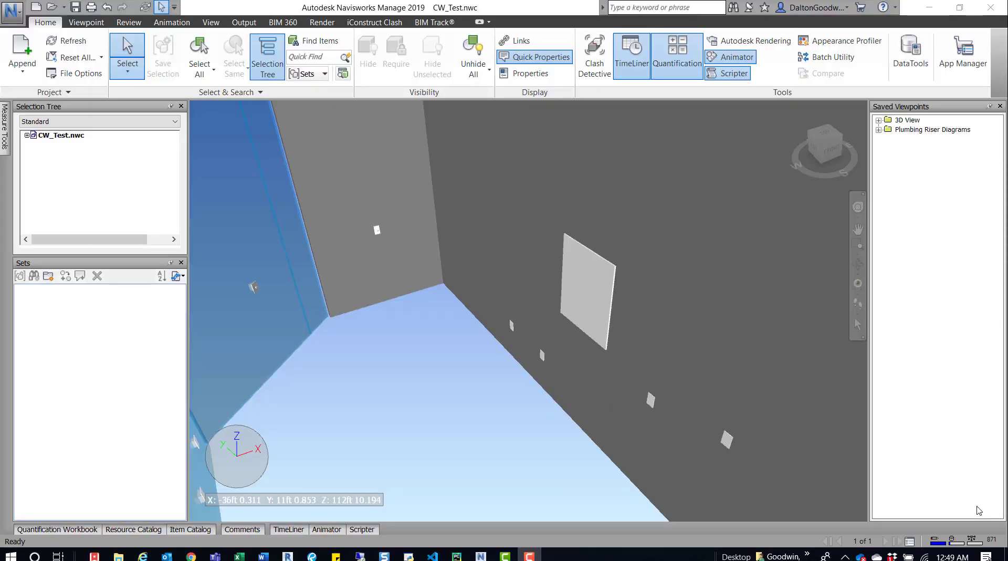
pyautogui.moveTo(482, 141)
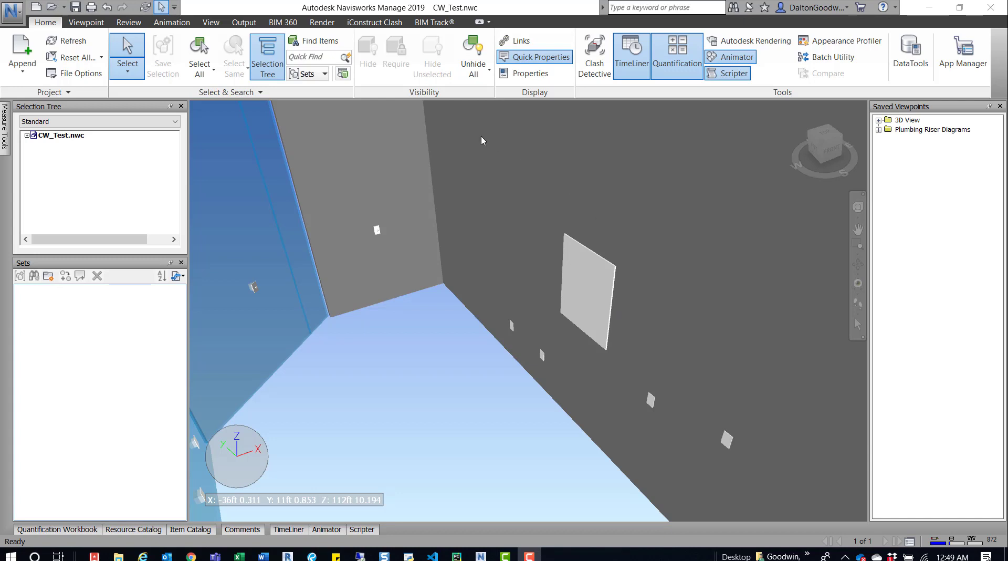
pyautogui.moveTo(491, 209)
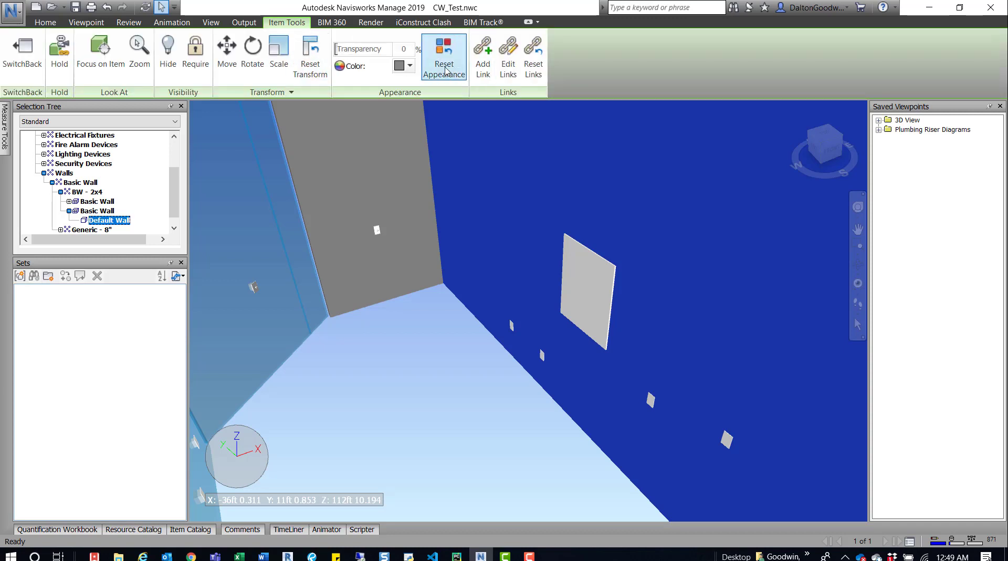
# Show the Color choices on Item Tools for the selected Default Wall.
pyautogui.click(411, 67)
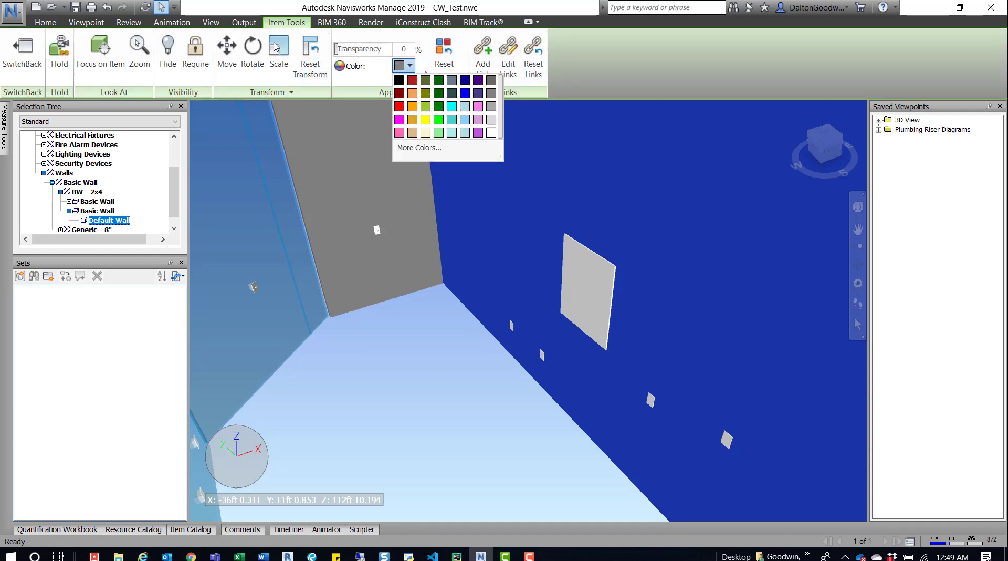
pyautogui.moveTo(301, 54)
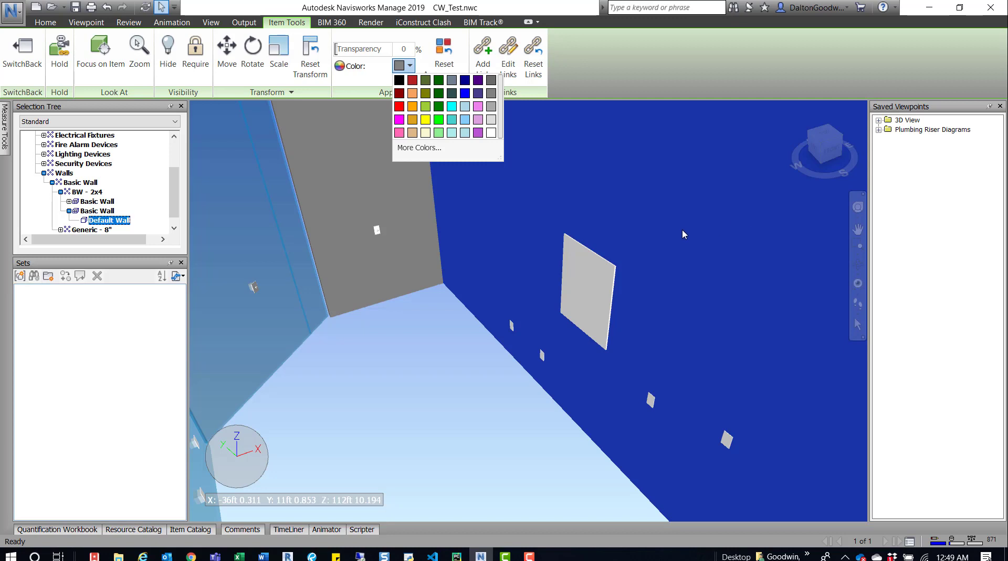
pyautogui.moveTo(572, 198)
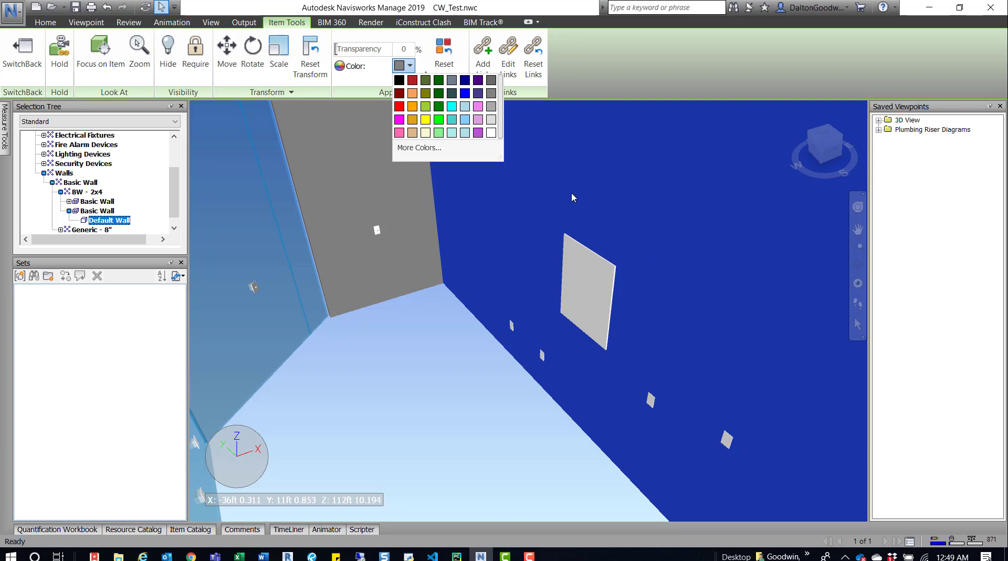
pyautogui.moveTo(236, 21)
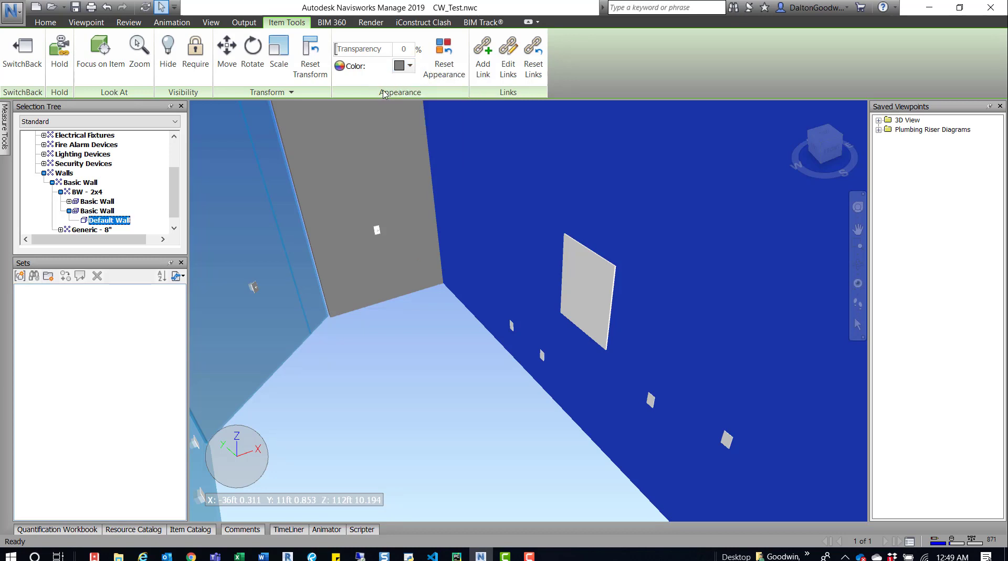
# Override the Default Wall's colour to red and deselect to see the result.
pyautogui.click(411, 66)
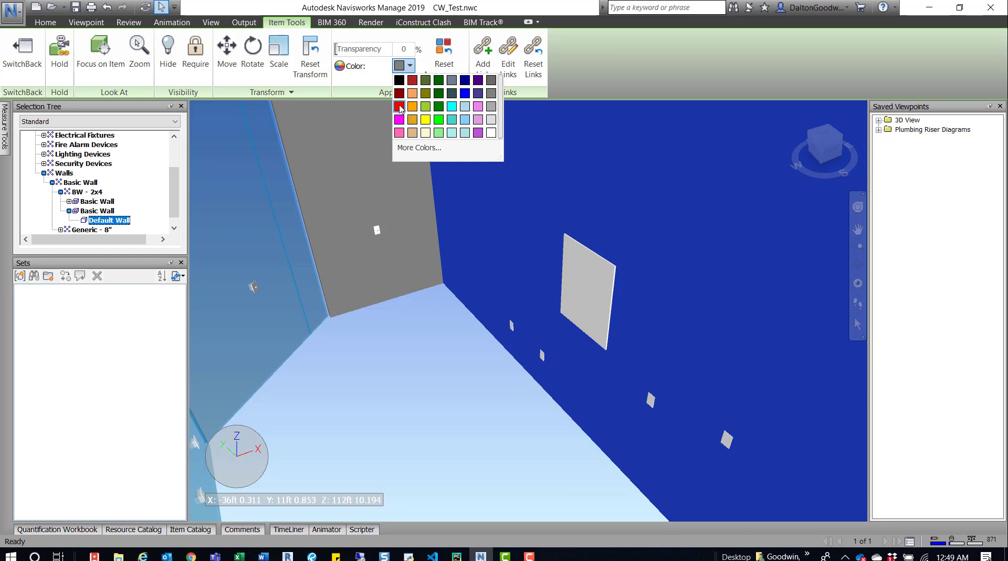
pyautogui.click(399, 106)
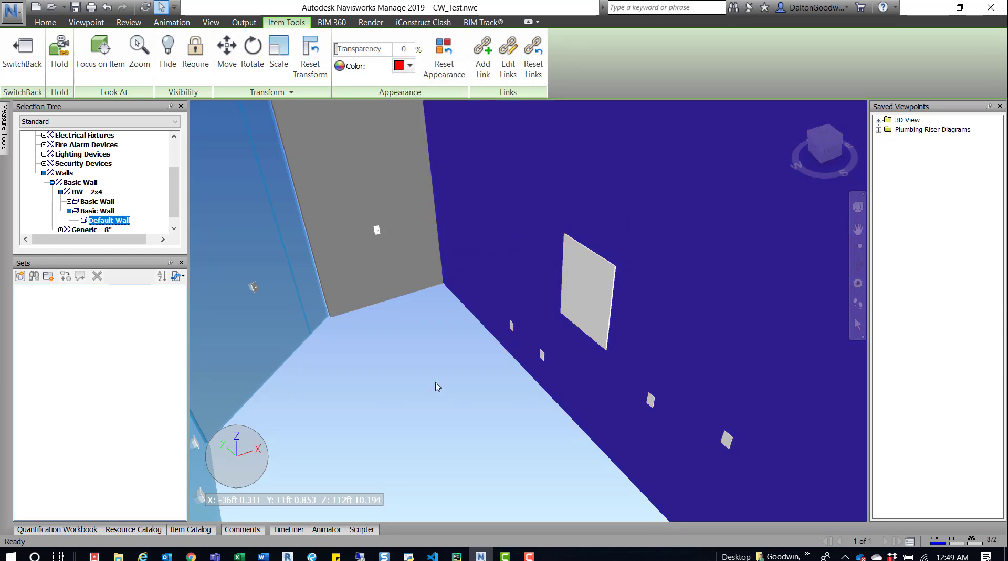
pyautogui.click(45, 22)
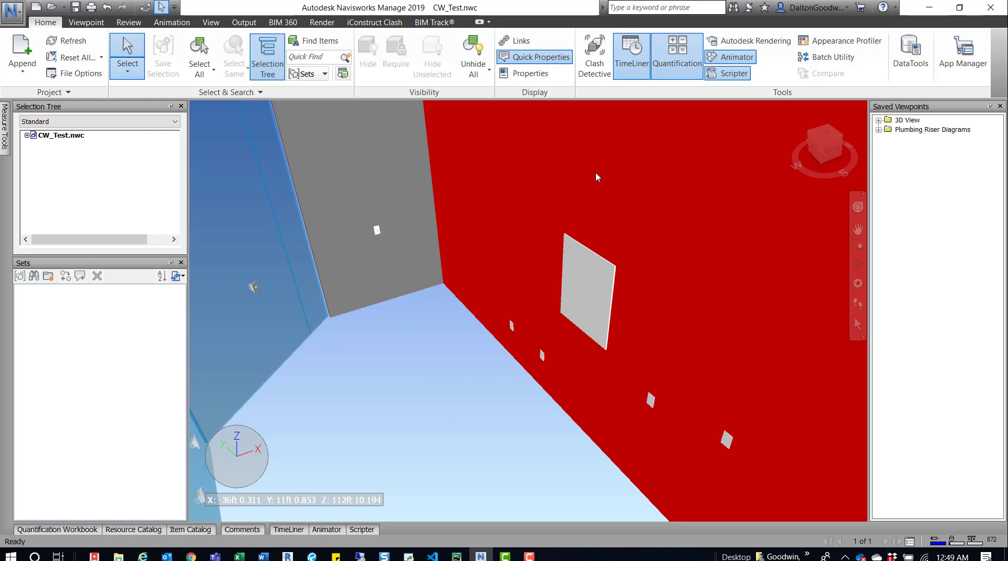
pyautogui.moveTo(580, 175)
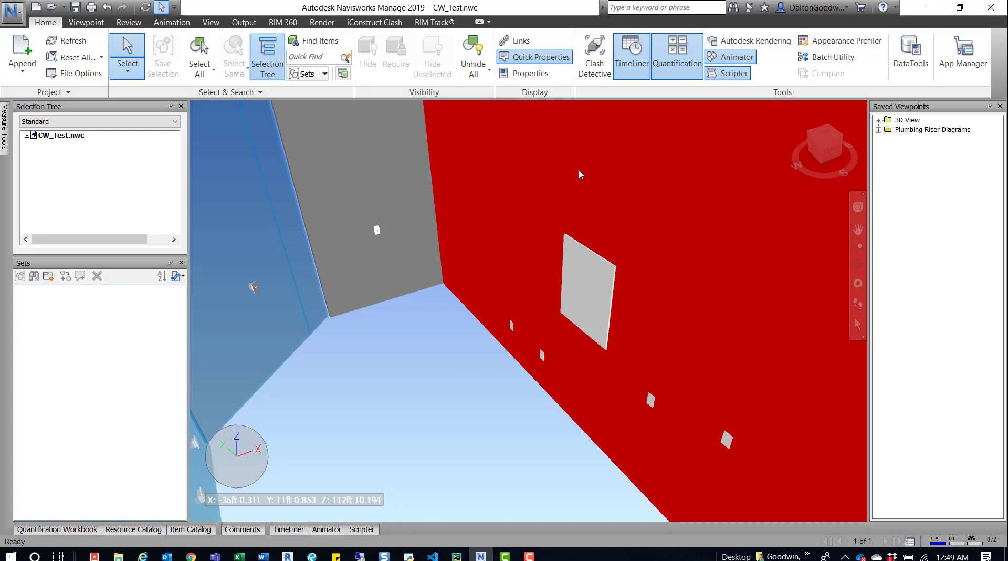
pyautogui.moveTo(437, 333)
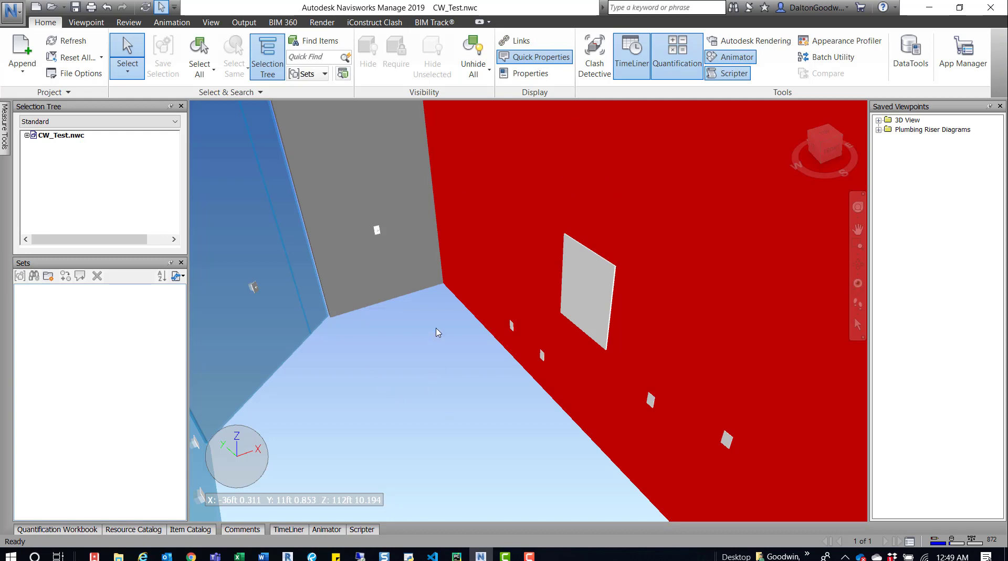
pyautogui.moveTo(477, 201)
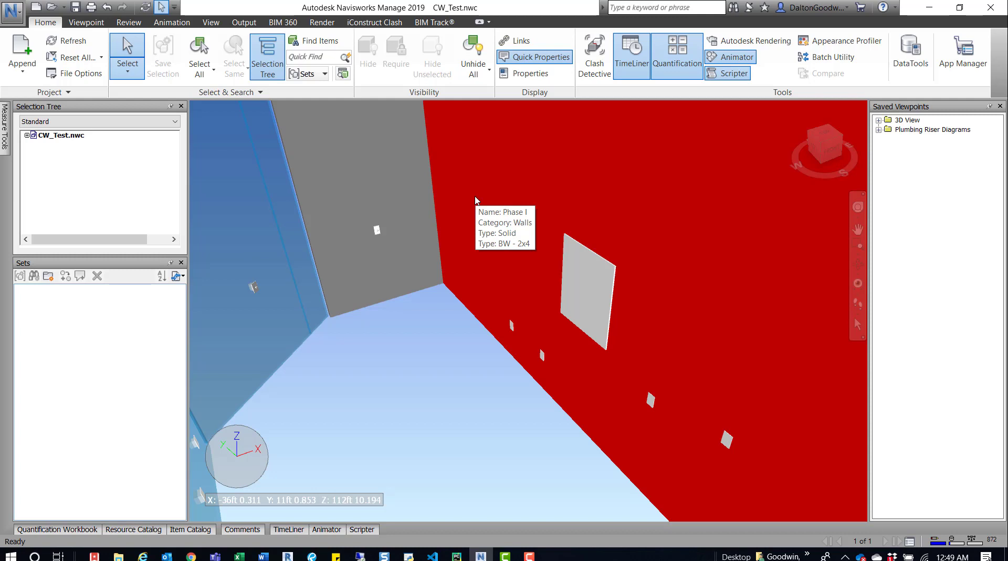
pyautogui.moveTo(333, 94)
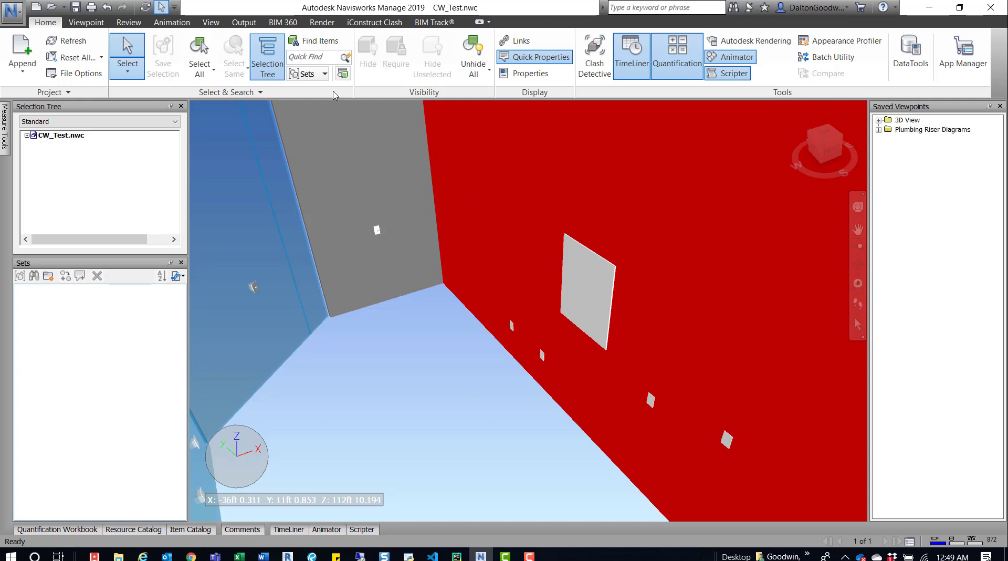
pyautogui.moveTo(424, 365)
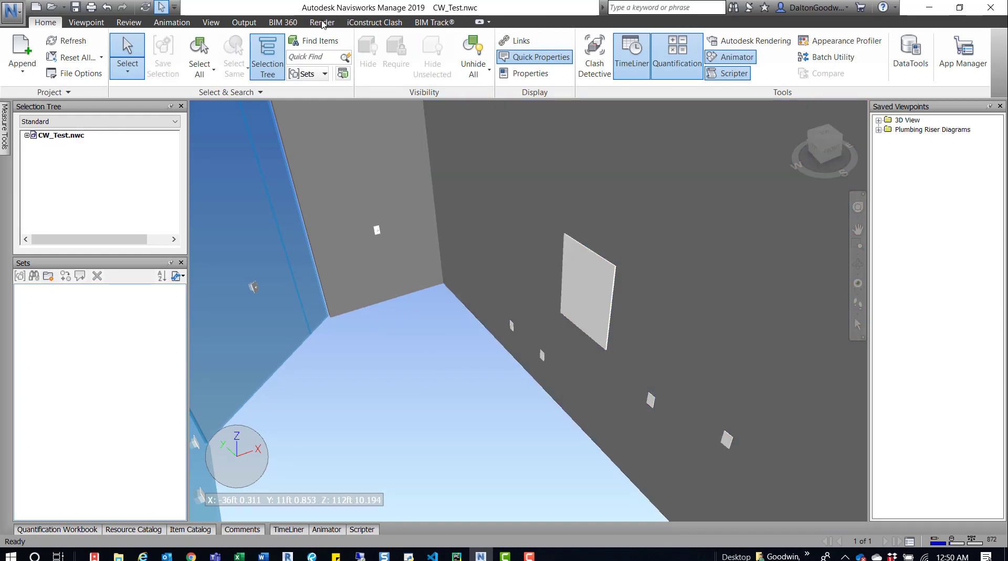
# Set the Viewpoint Render Style mode to Full Render, turning the wall dark grey.
pyautogui.click(210, 22)
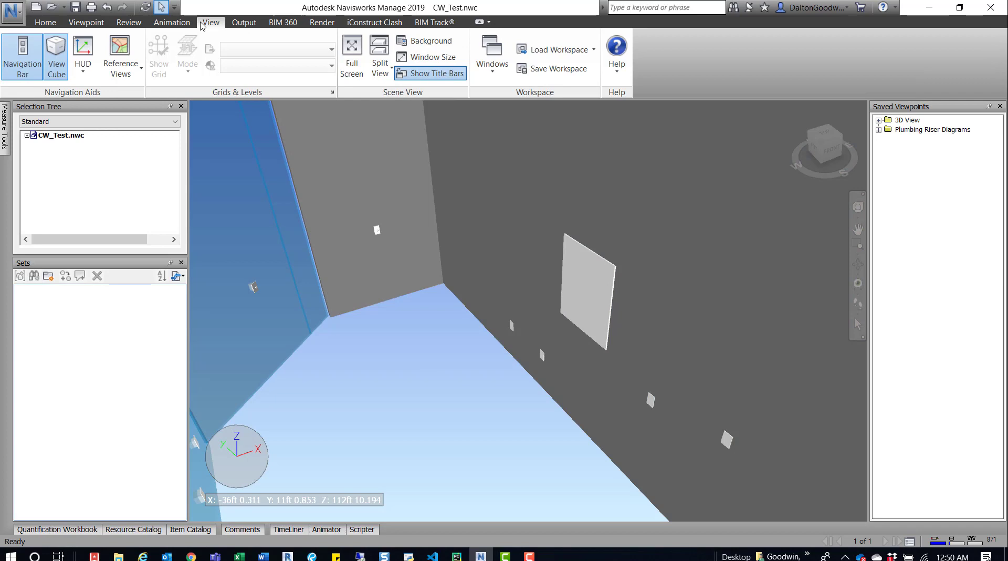
pyautogui.click(86, 22)
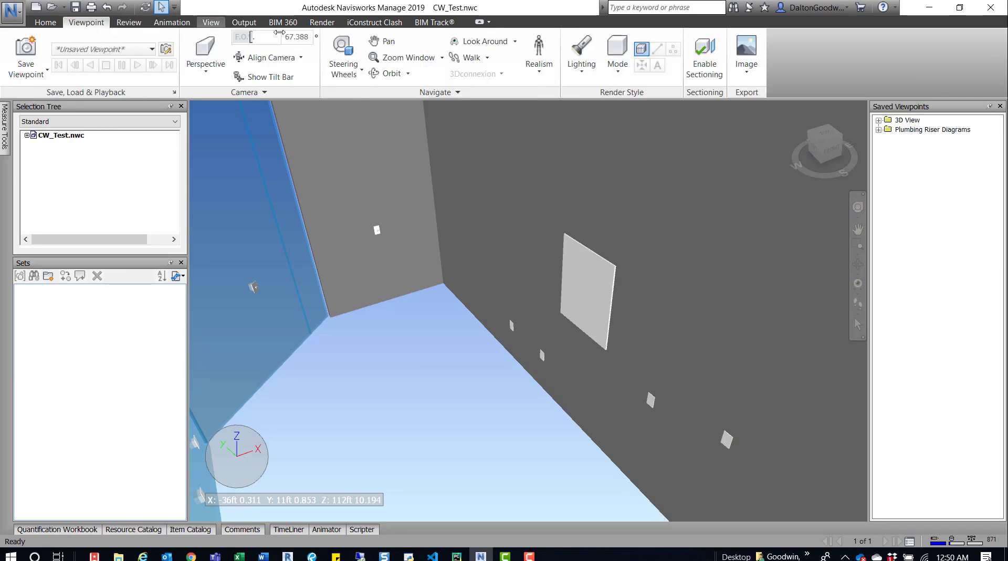
pyautogui.click(616, 54)
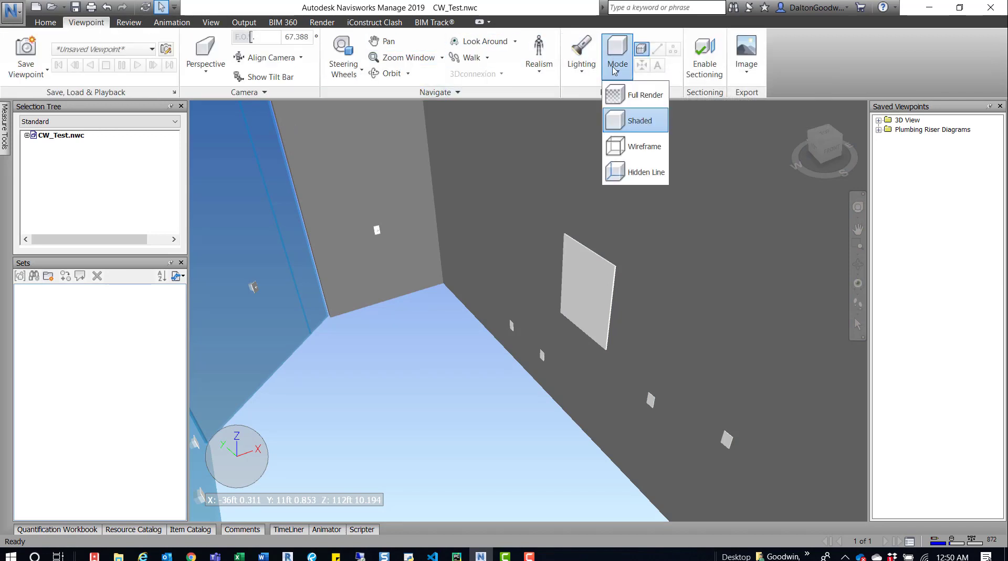
pyautogui.click(640, 121)
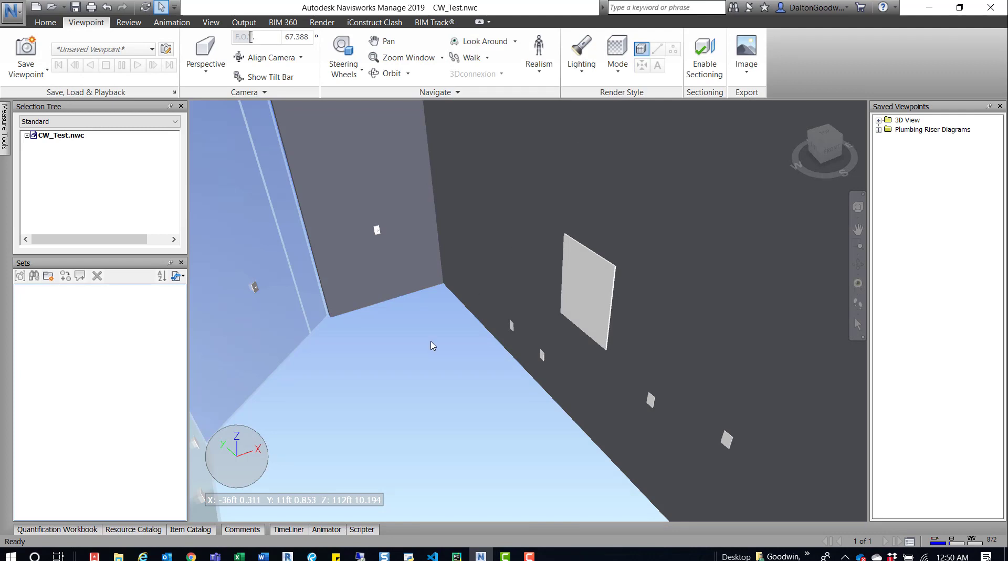
pyautogui.moveTo(432, 341)
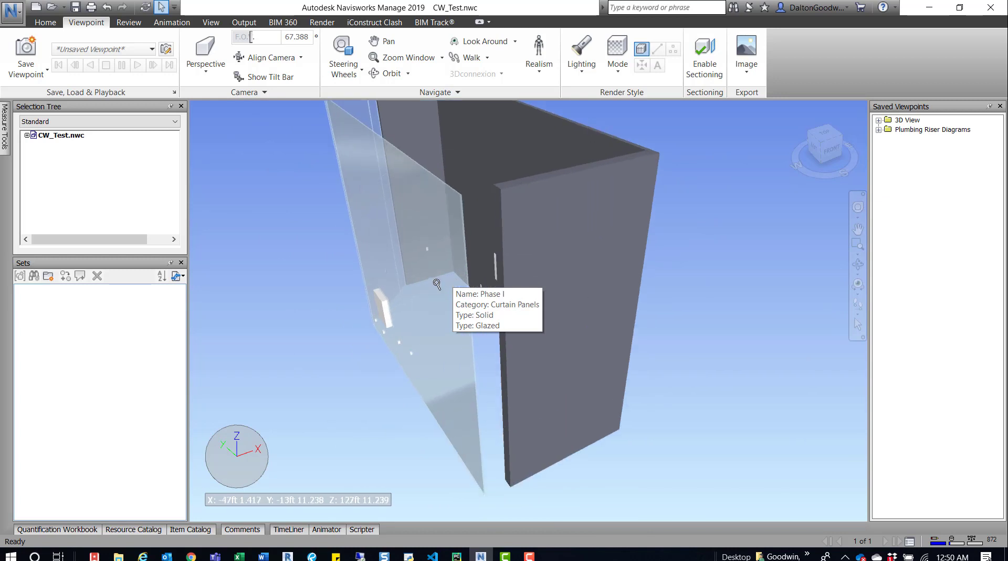
pyautogui.moveTo(438, 281)
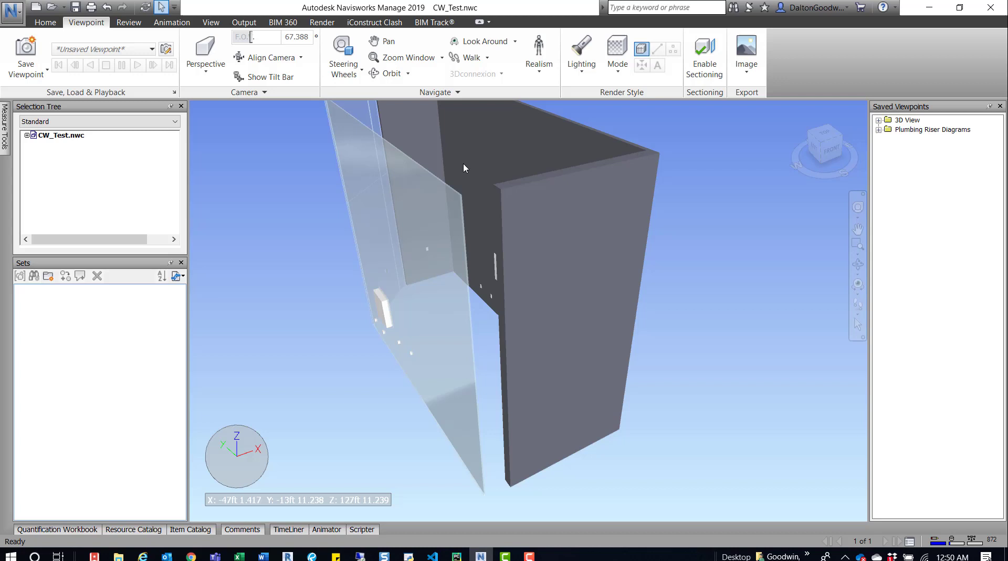
pyautogui.moveTo(464, 168)
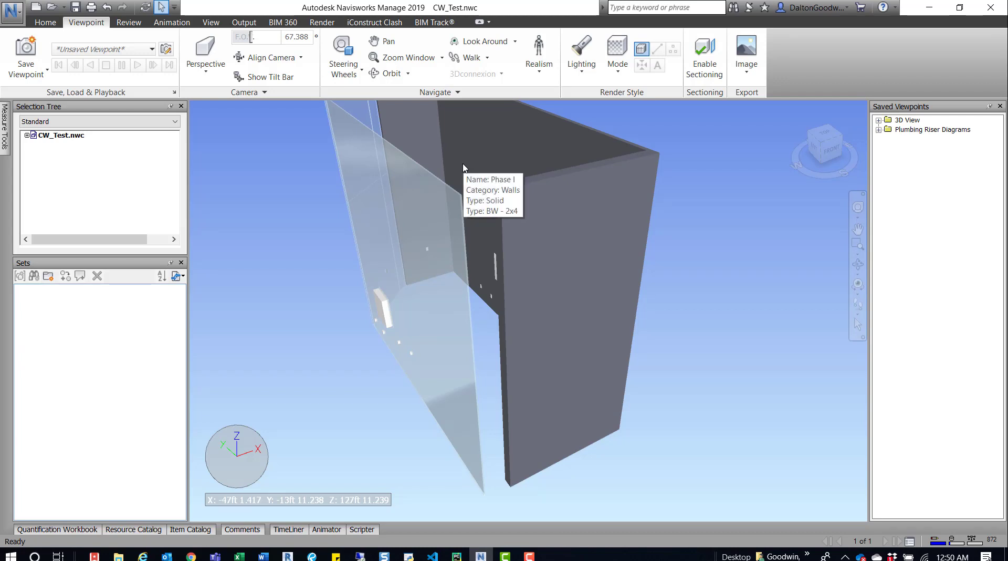
pyautogui.moveTo(449, 168)
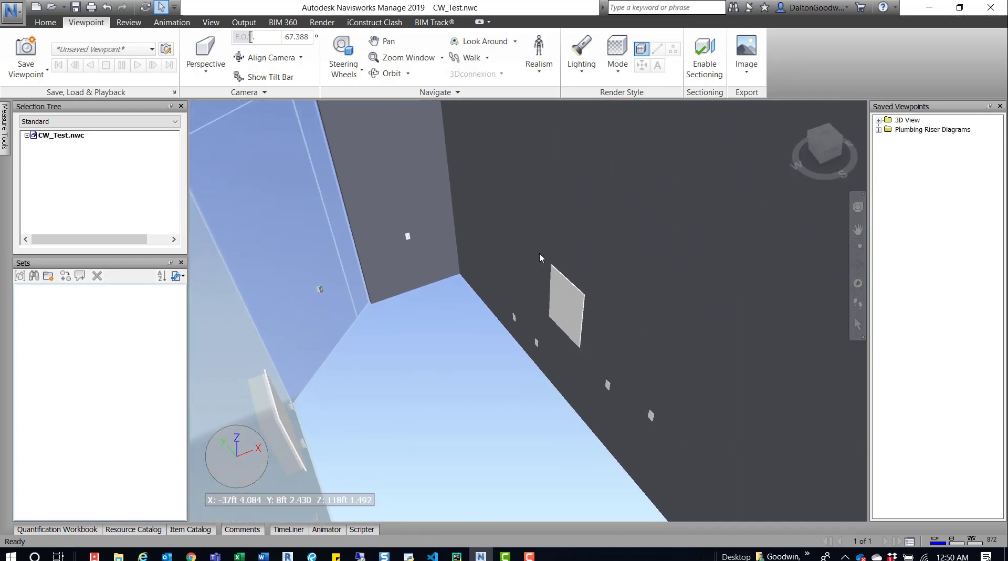
pyautogui.moveTo(521, 284)
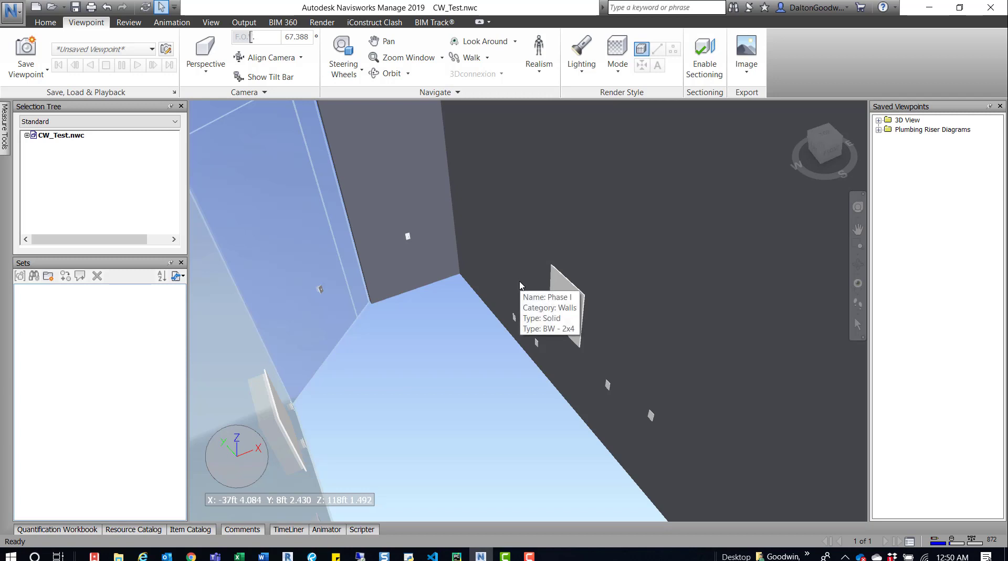
pyautogui.moveTo(521, 279)
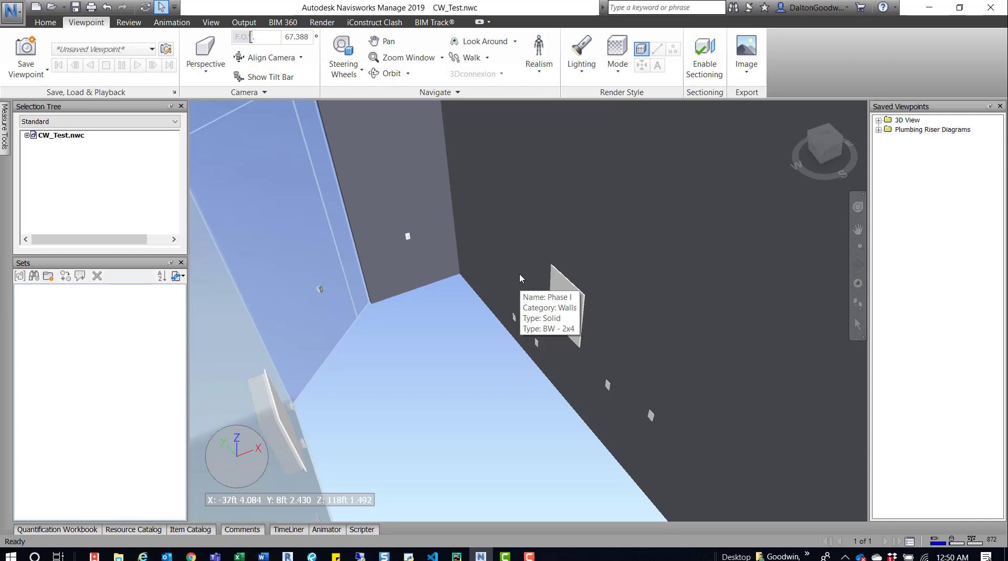
pyautogui.moveTo(600, 273)
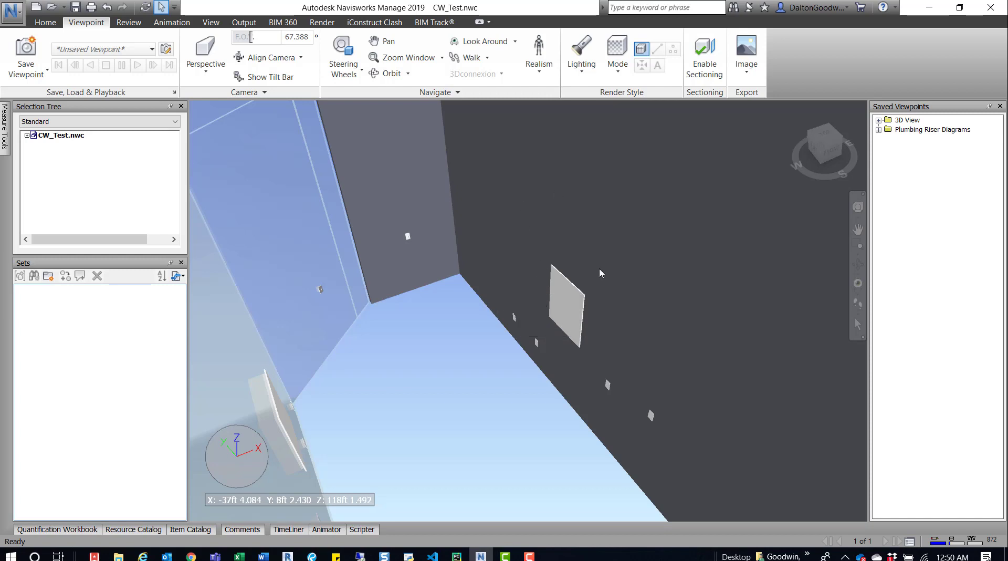
pyautogui.moveTo(593, 297)
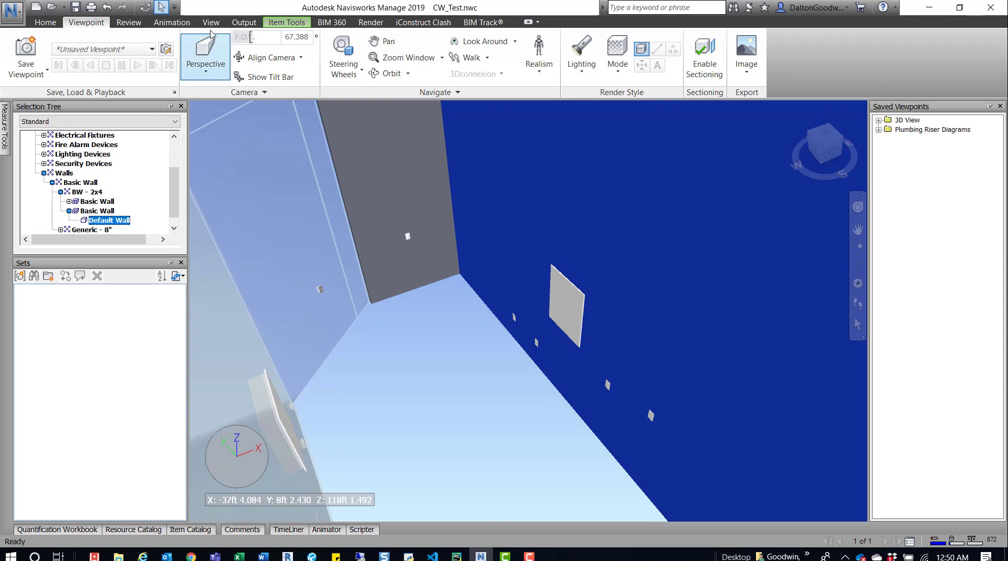
pyautogui.click(287, 22)
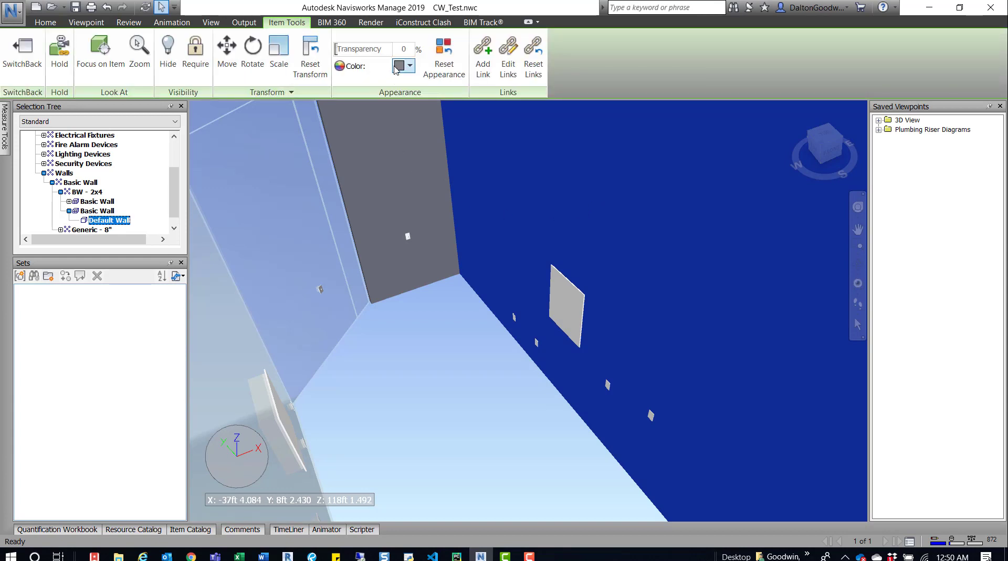
pyautogui.click(400, 65)
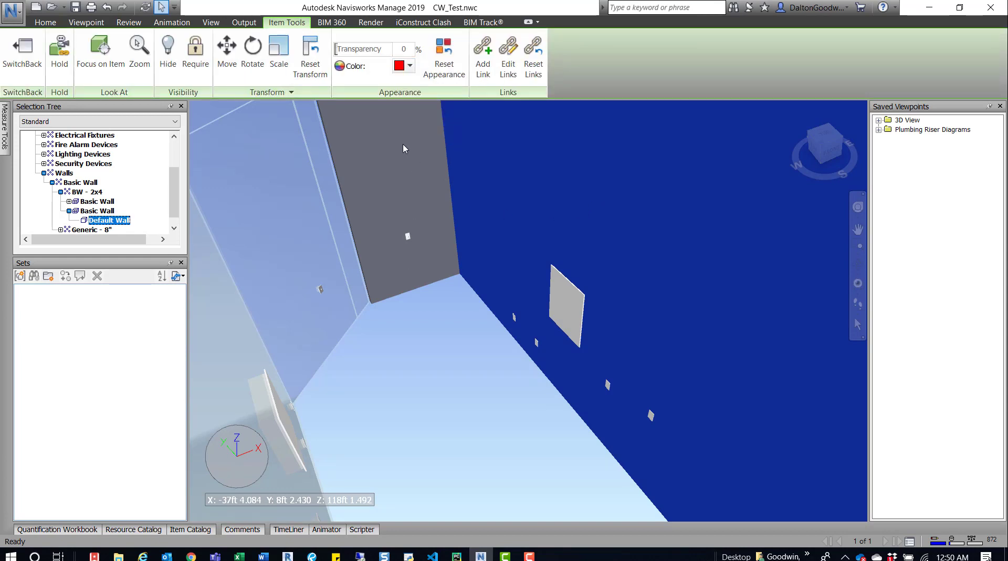
pyautogui.click(85, 22)
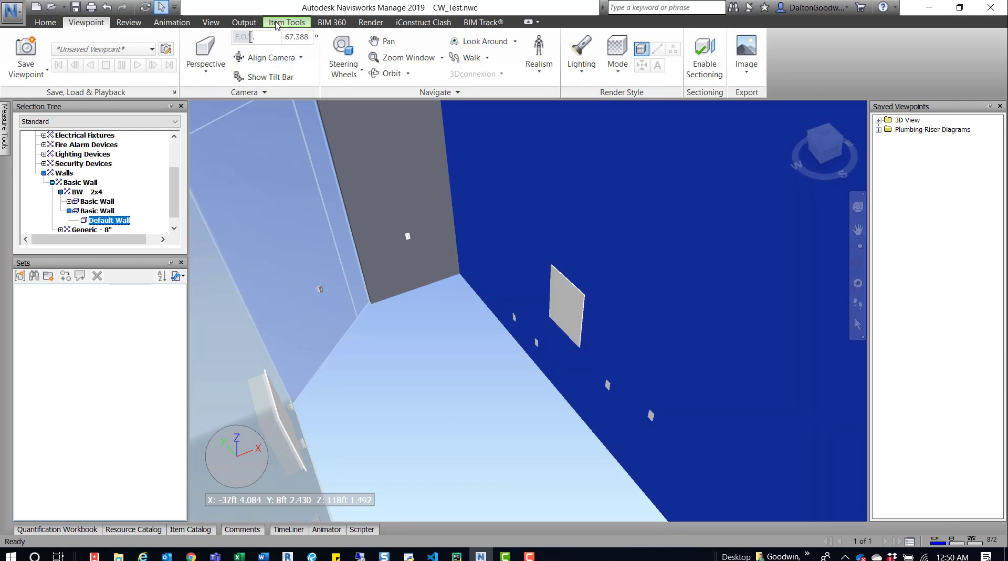
pyautogui.click(287, 22)
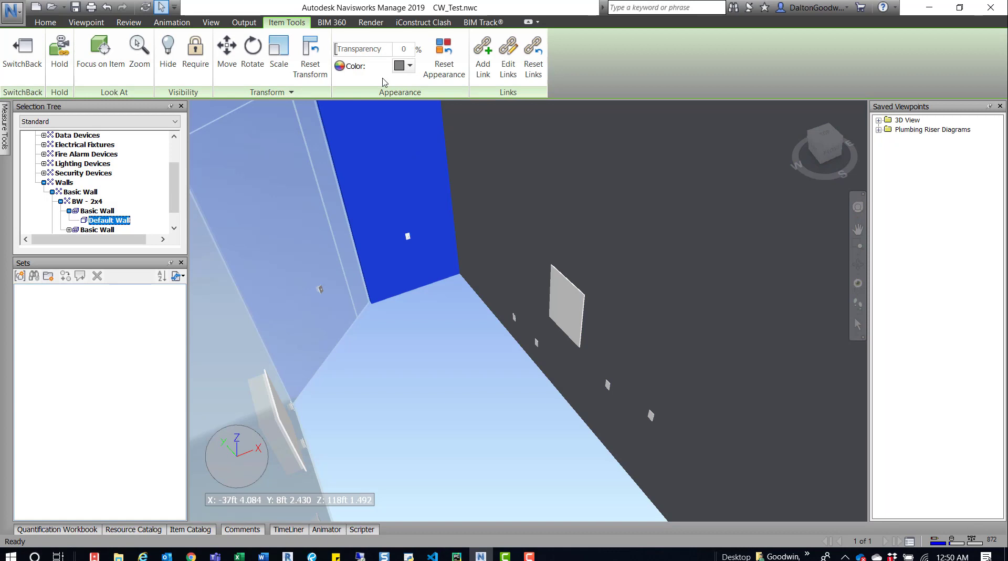
pyautogui.click(86, 22)
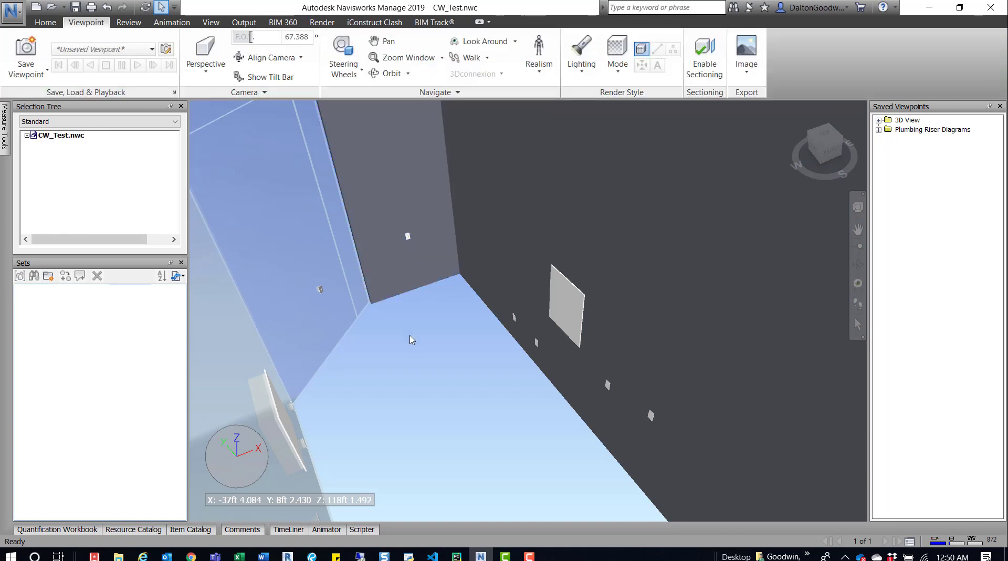
pyautogui.moveTo(436, 339)
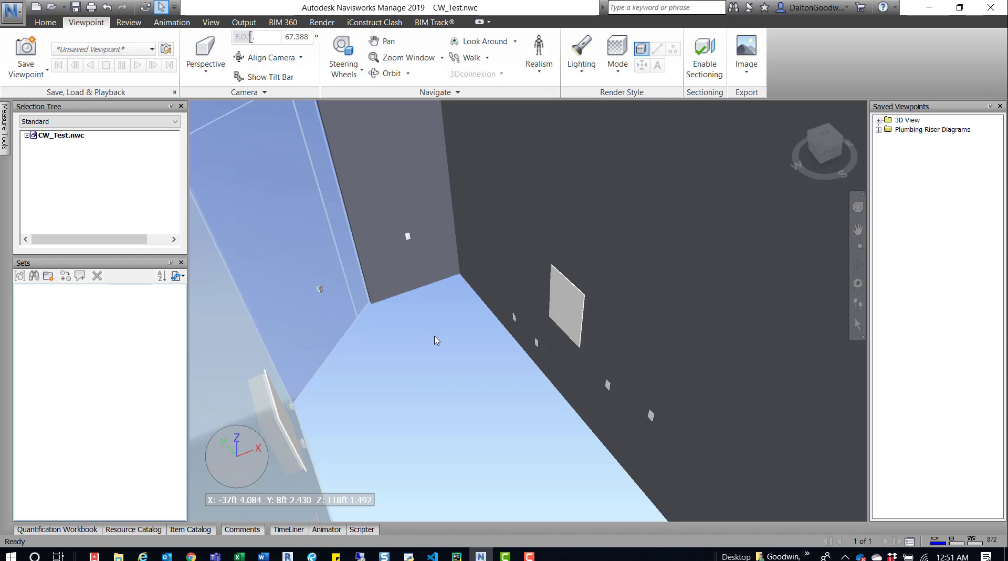
# Switch render mode to Shaded to reveal the red override, then back to Full Render.
pyautogui.click(616, 53)
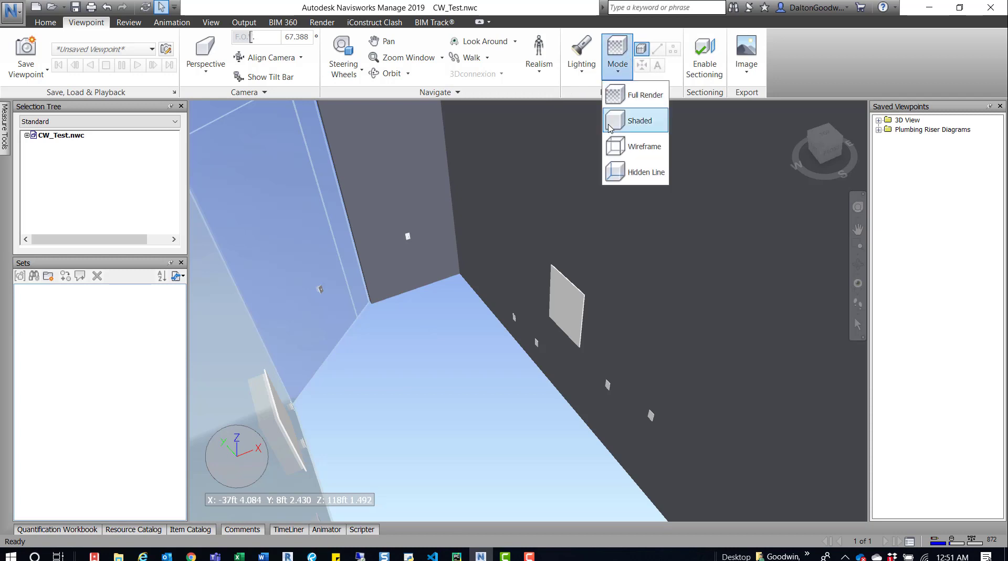
pyautogui.click(645, 95)
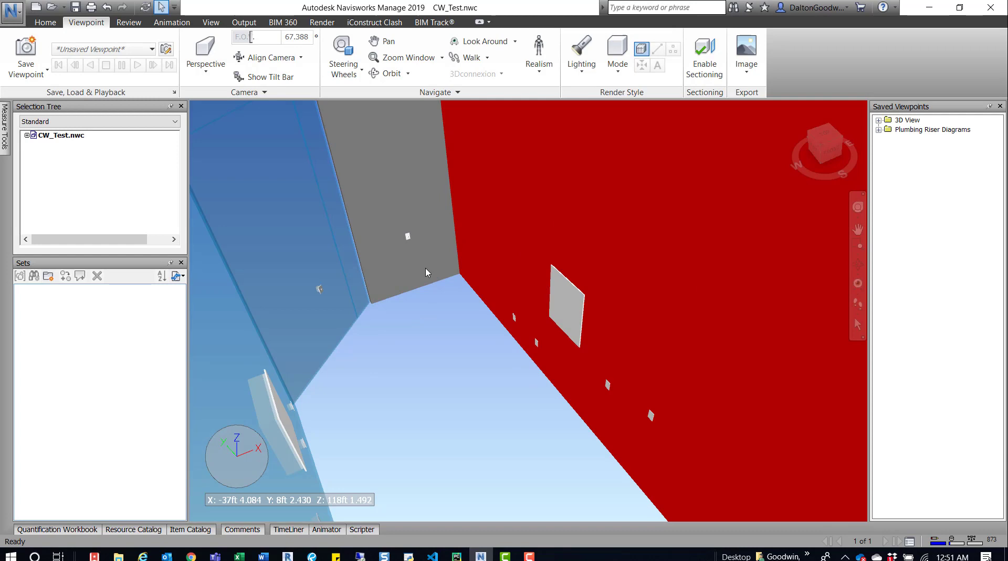
pyautogui.moveTo(274, 241)
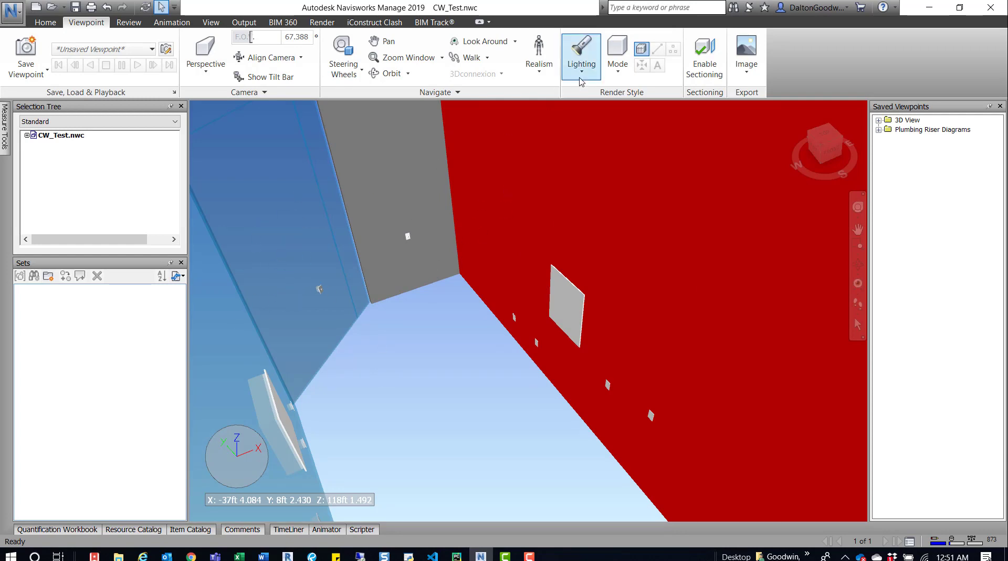
pyautogui.click(616, 54)
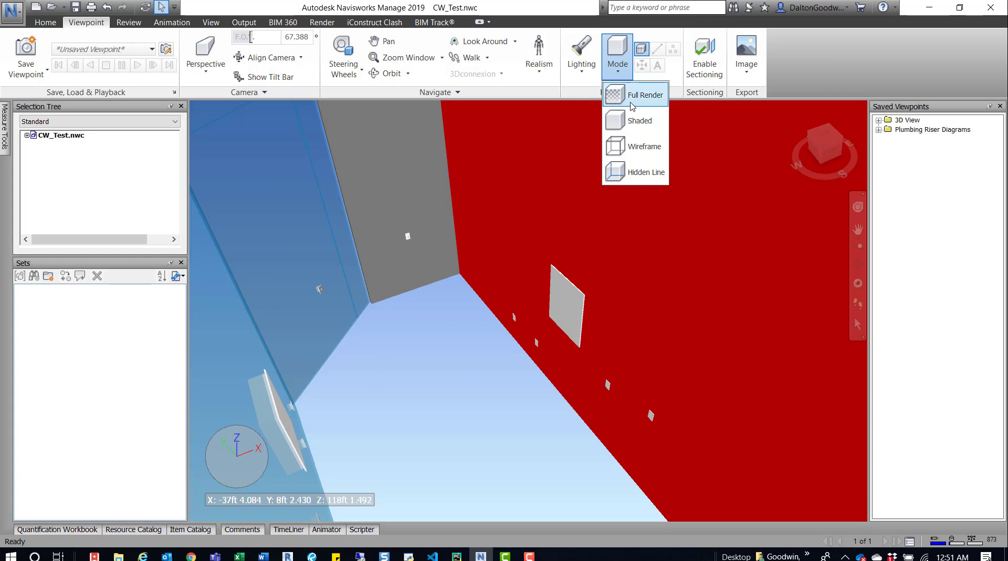
pyautogui.moveTo(635, 96)
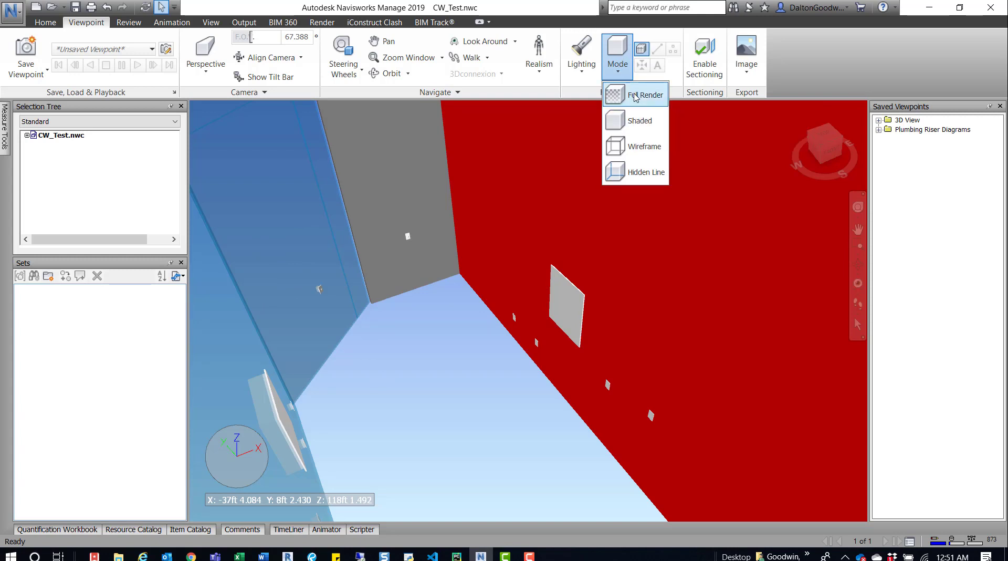
pyautogui.click(639, 121)
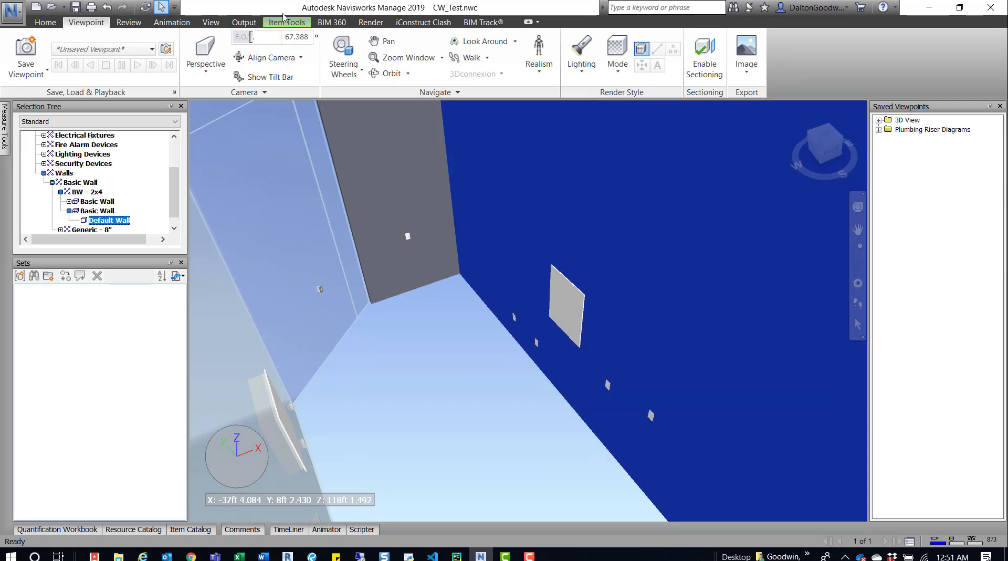
# Check the wall's Item Tools colour and return to the Home ribbon.
pyautogui.click(287, 22)
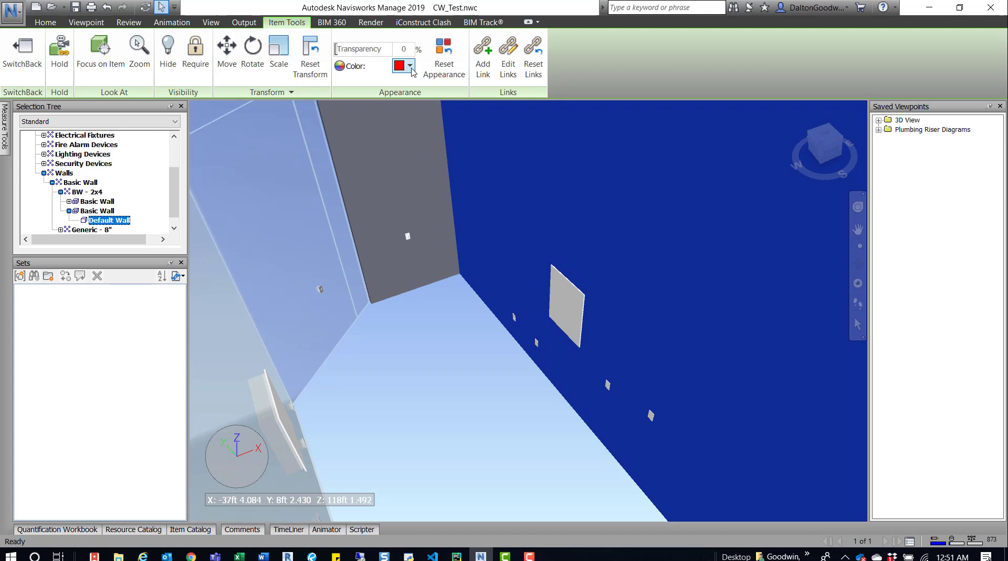
pyautogui.click(45, 22)
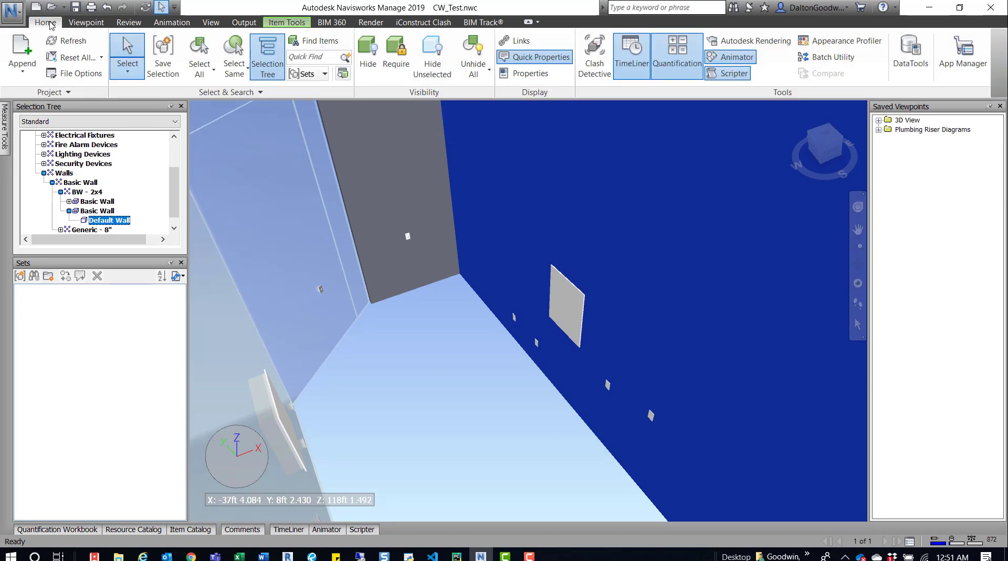
pyautogui.click(85, 22)
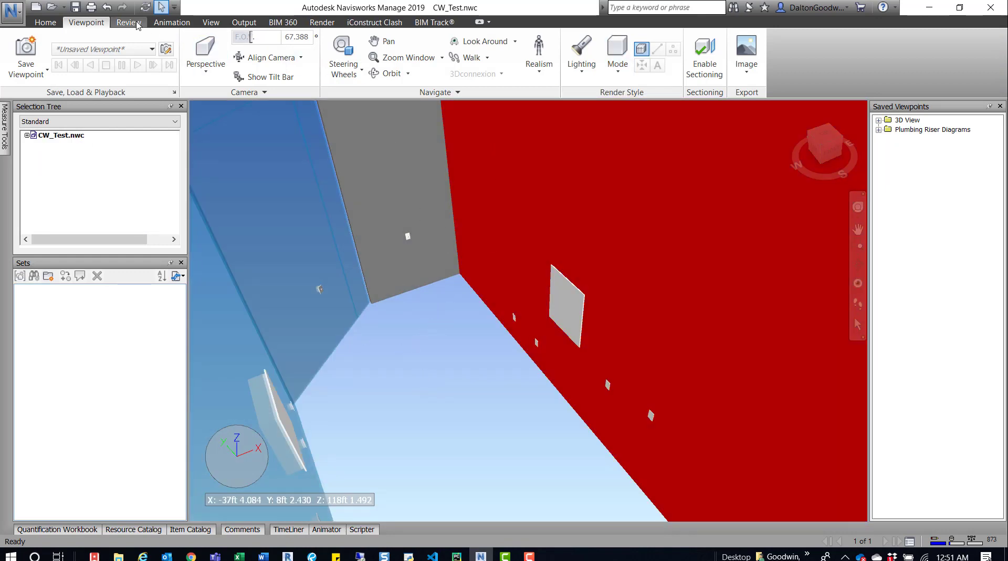
pyautogui.click(45, 23)
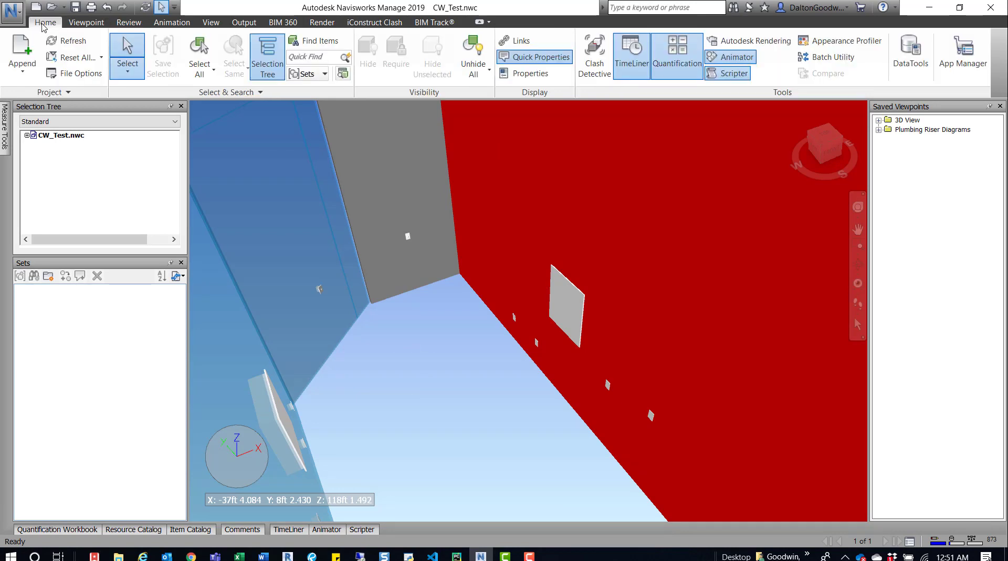
pyautogui.click(845, 41)
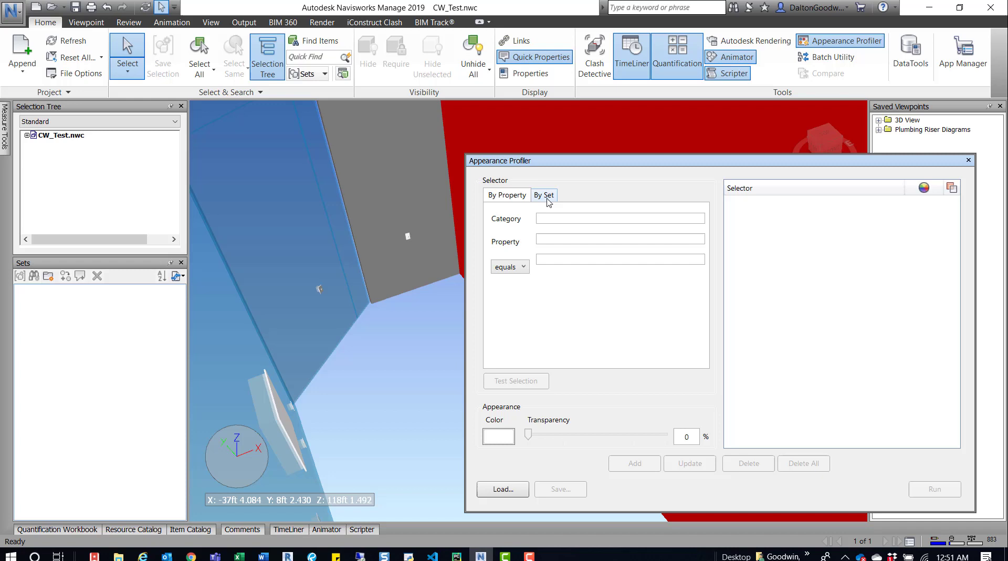
pyautogui.click(620, 219)
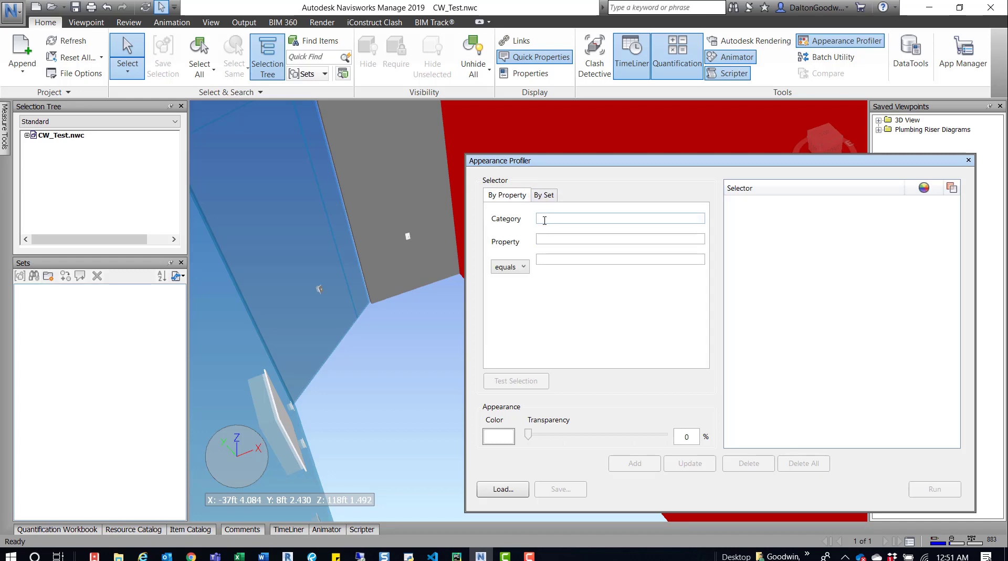
pyautogui.moveTo(824, 216)
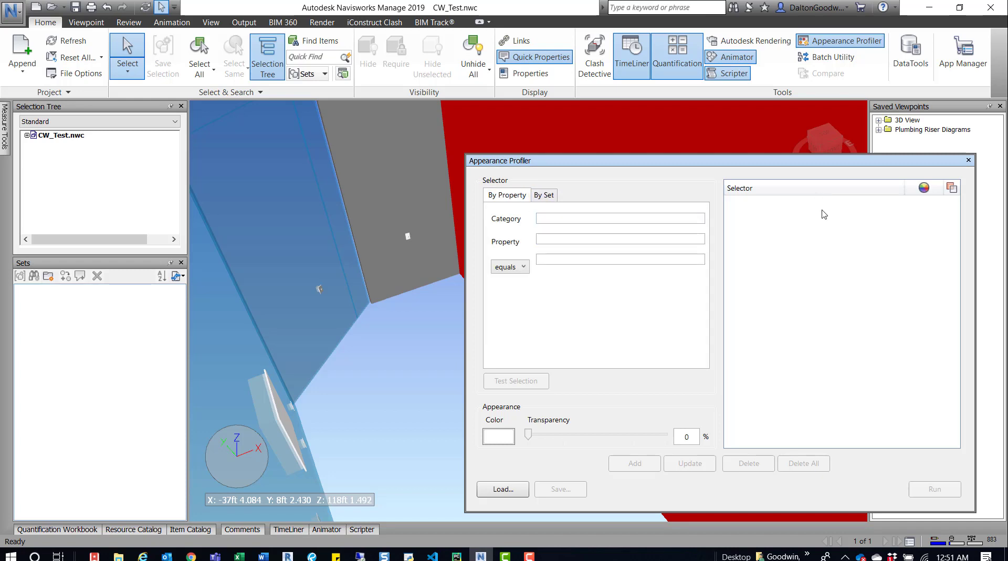
pyautogui.moveTo(845, 186)
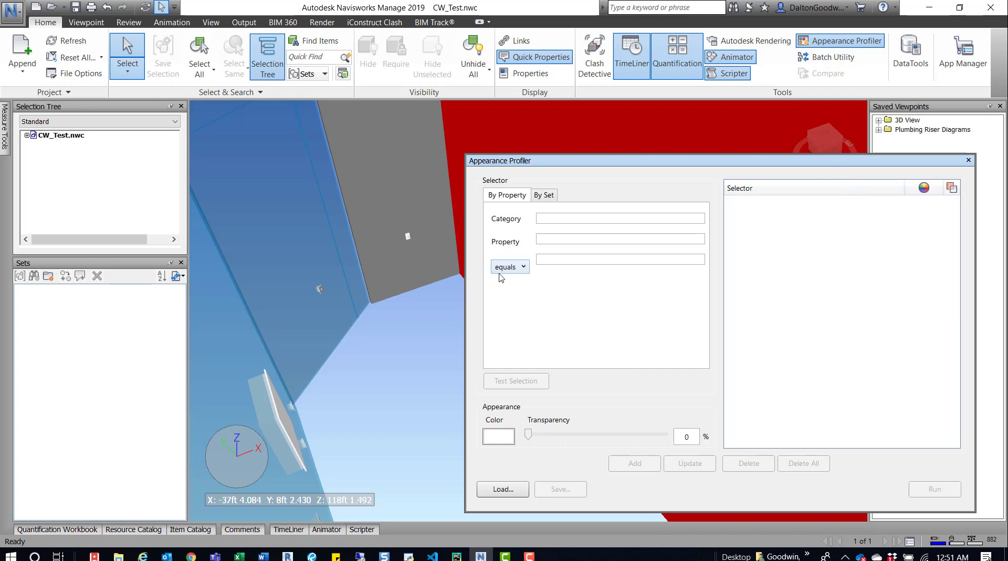
pyautogui.moveTo(967, 160)
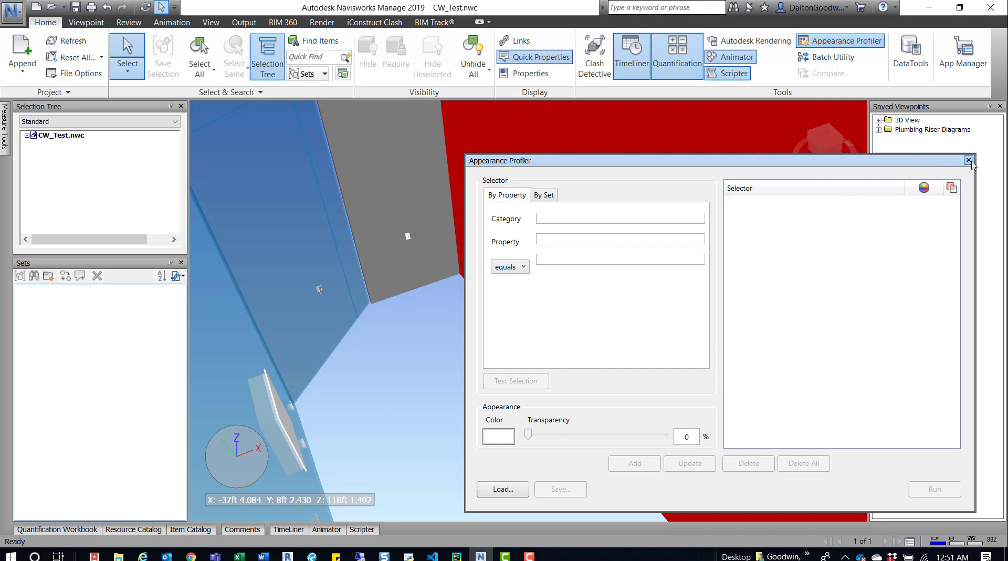
pyautogui.click(971, 160)
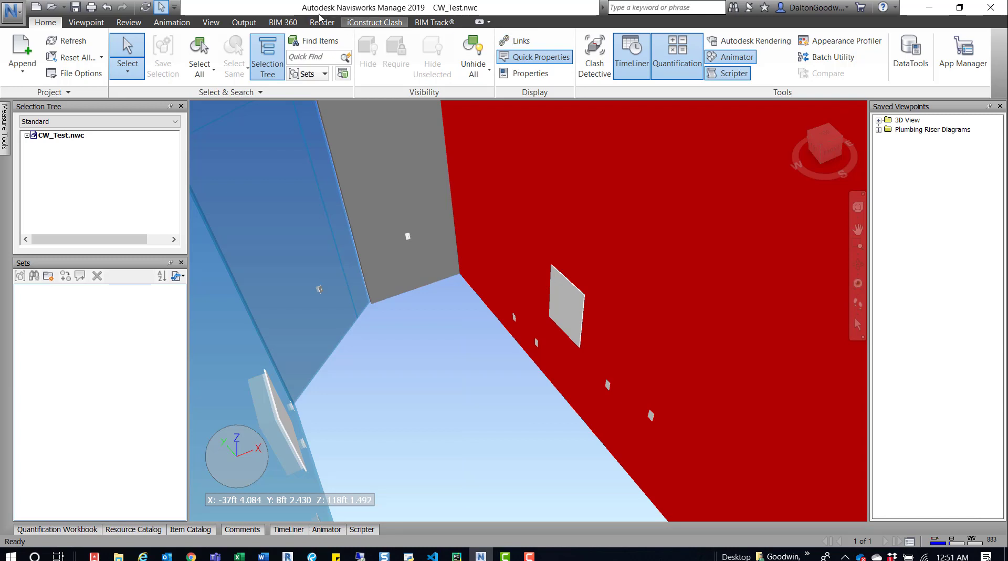
# Show the Reset All choices under Home > Project, ready to clear Appearances.
pyautogui.click(617, 55)
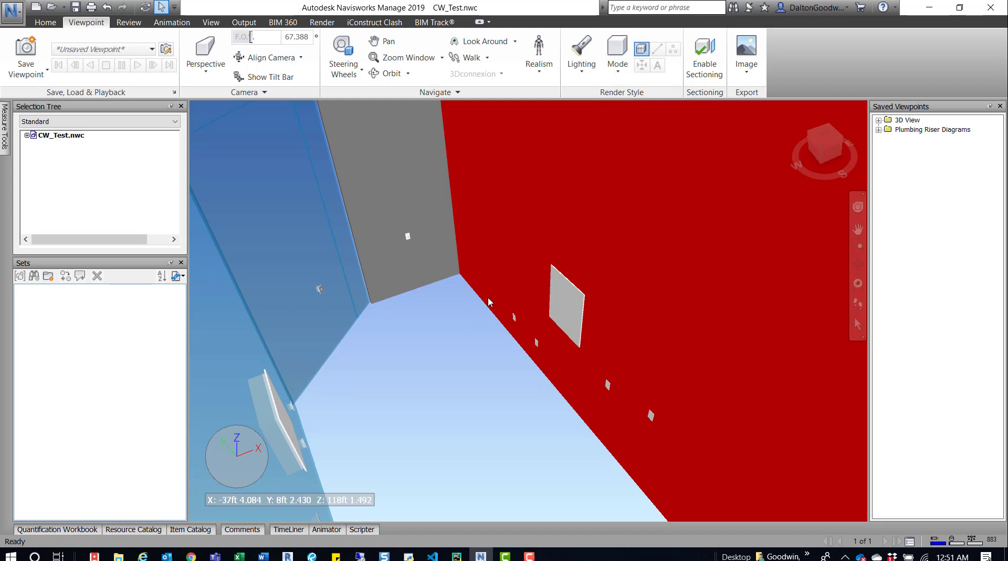
pyautogui.click(617, 55)
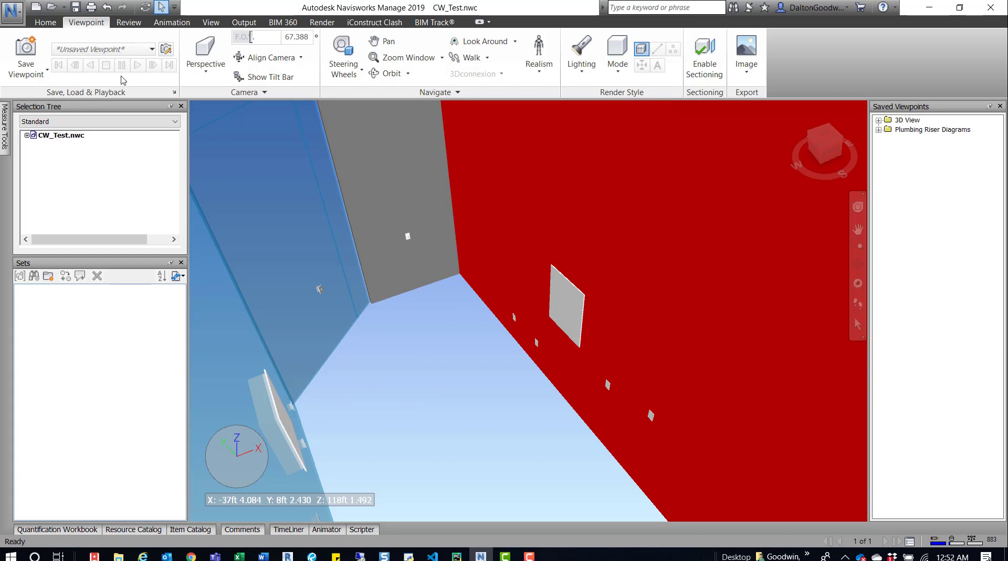
pyautogui.moveTo(609, 259)
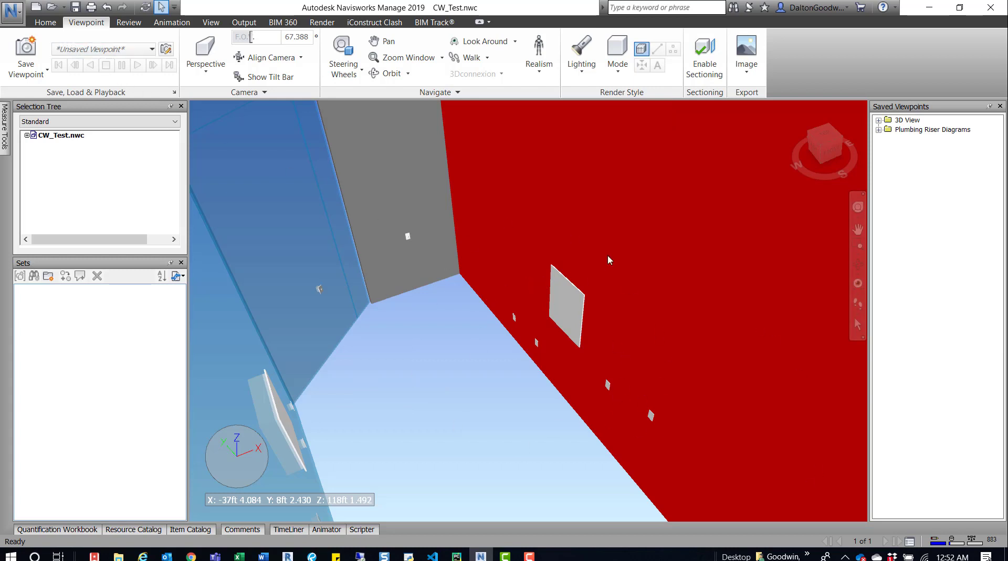
pyautogui.click(46, 22)
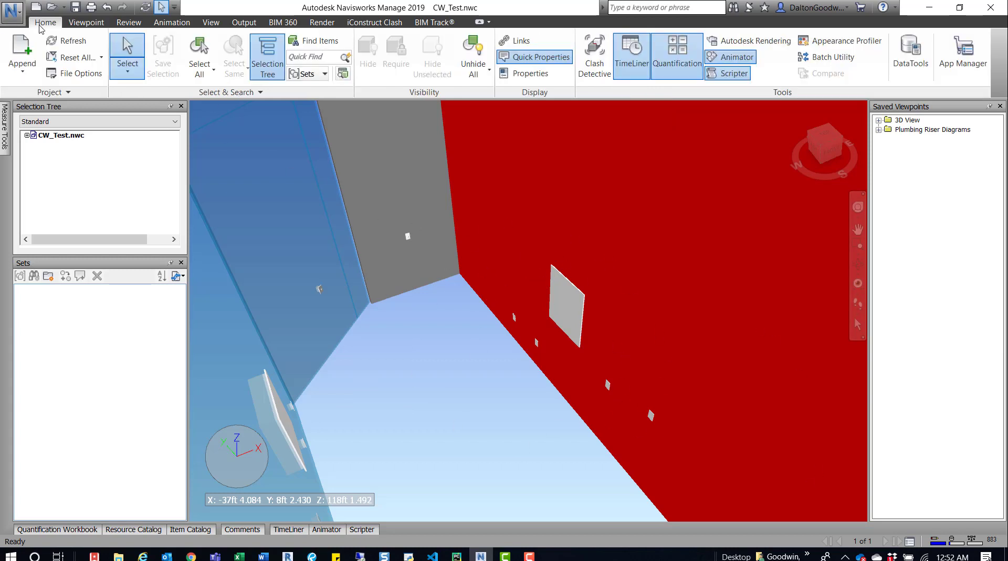
pyautogui.moveTo(74, 58)
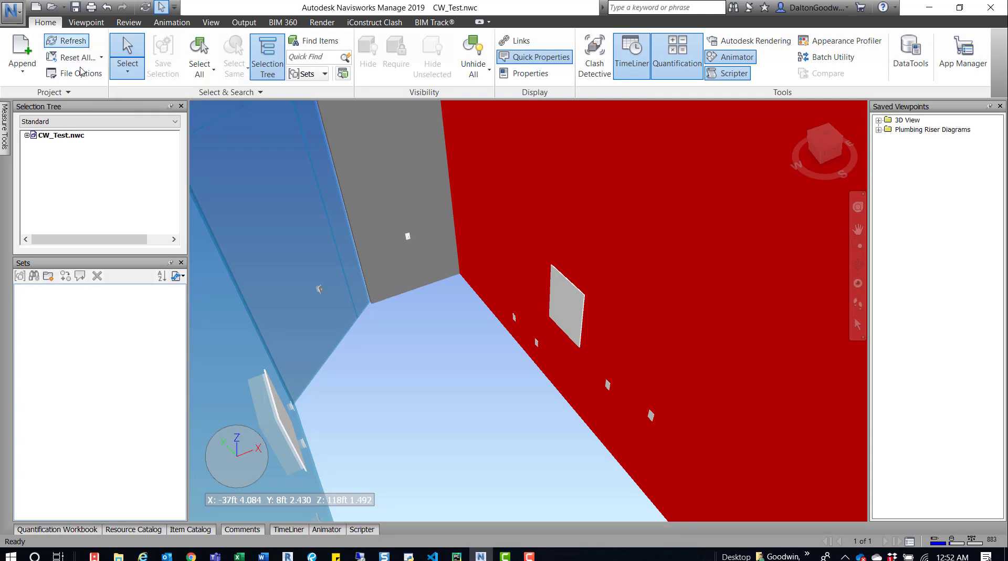
pyautogui.click(101, 58)
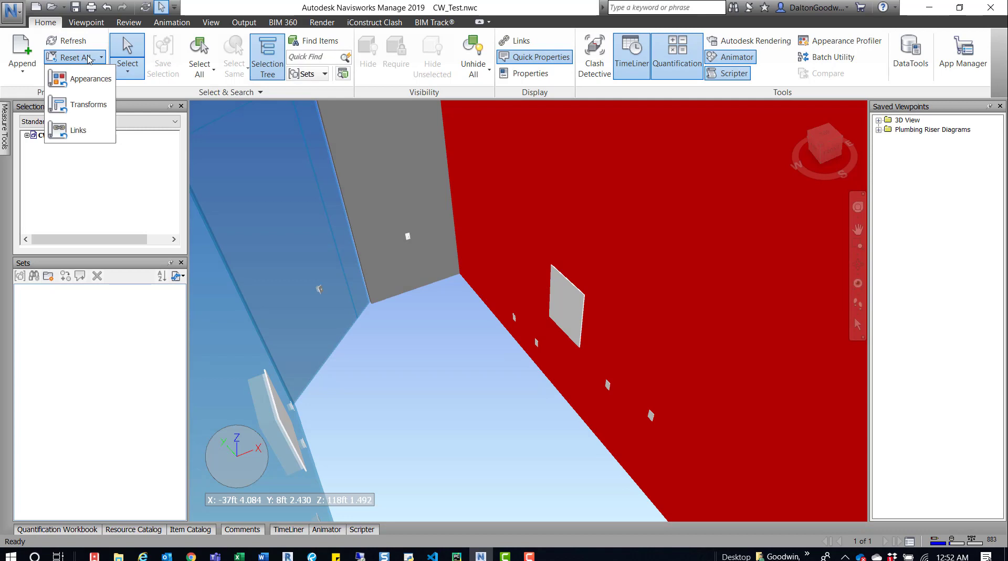
pyautogui.moveTo(84, 79)
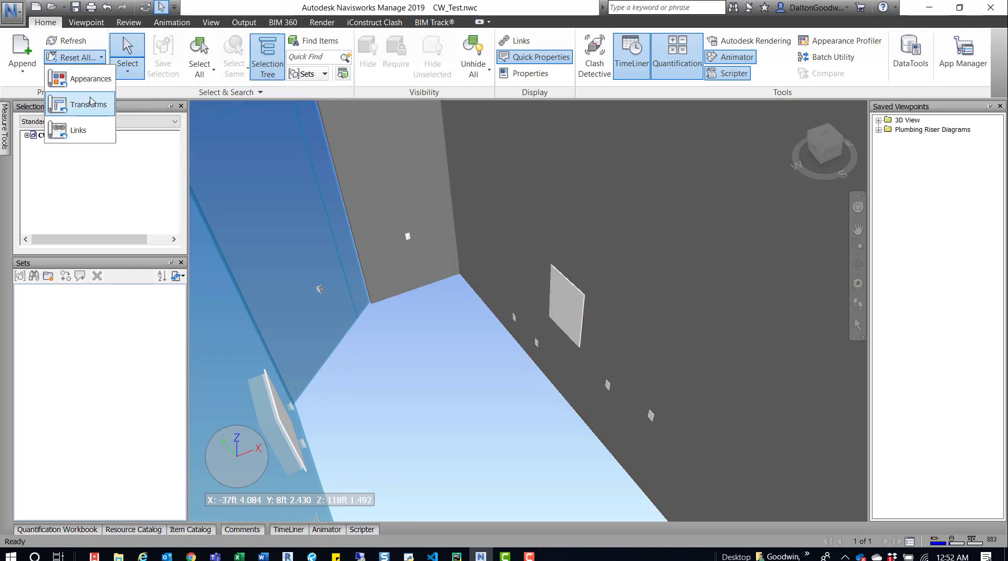
pyautogui.moveTo(89, 108)
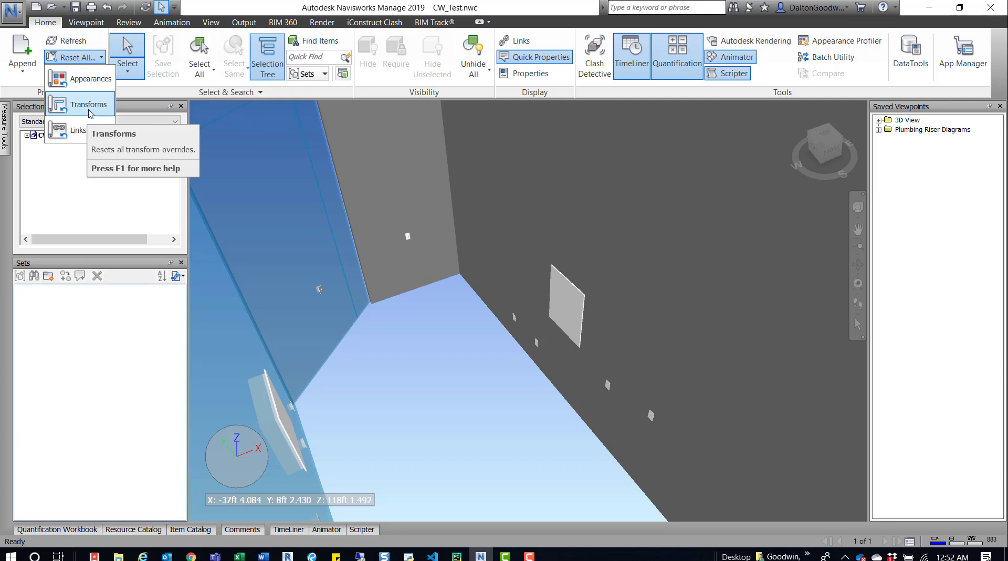
pyautogui.moveTo(412, 409)
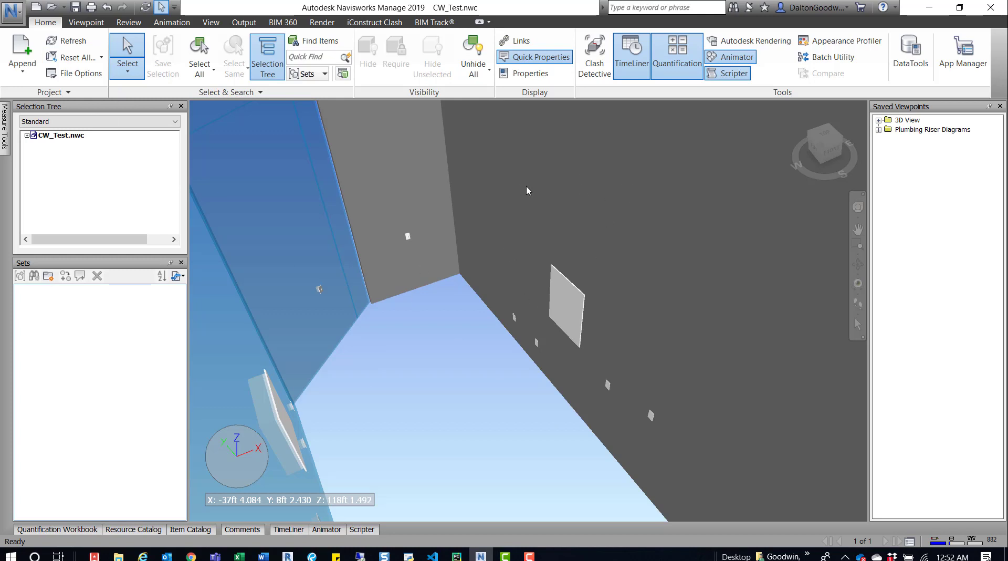
pyautogui.moveTo(513, 220)
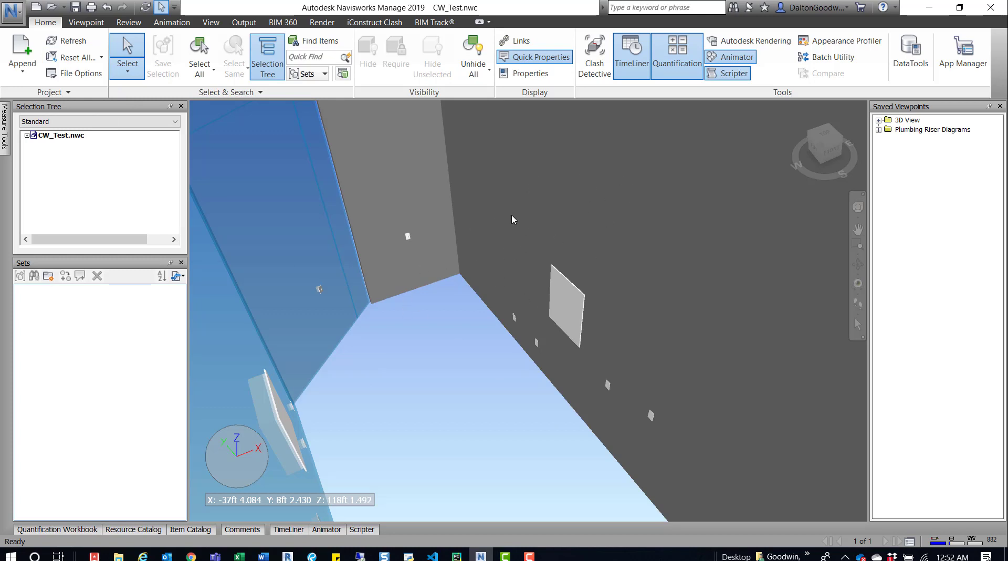
pyautogui.moveTo(511, 221)
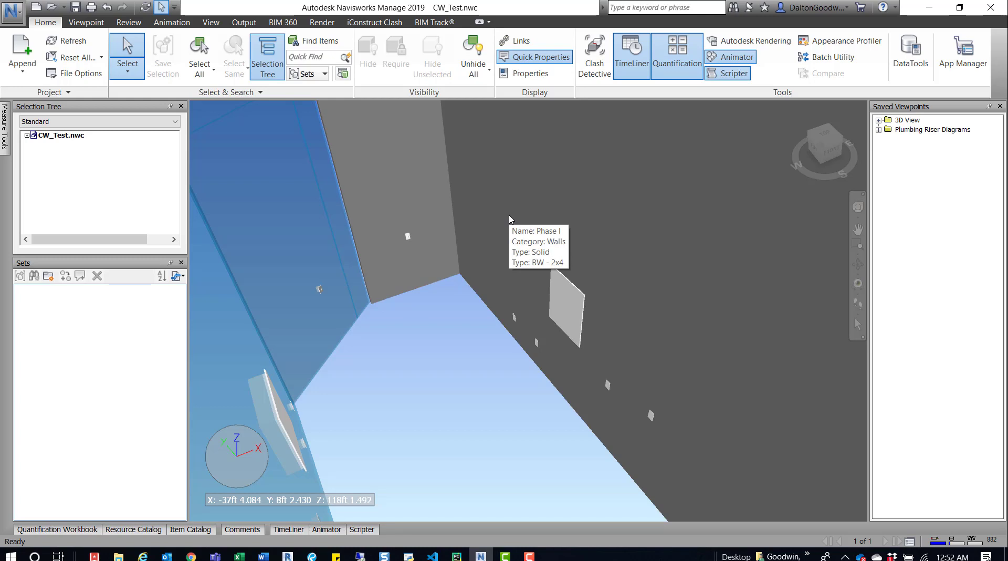
pyautogui.moveTo(476, 448)
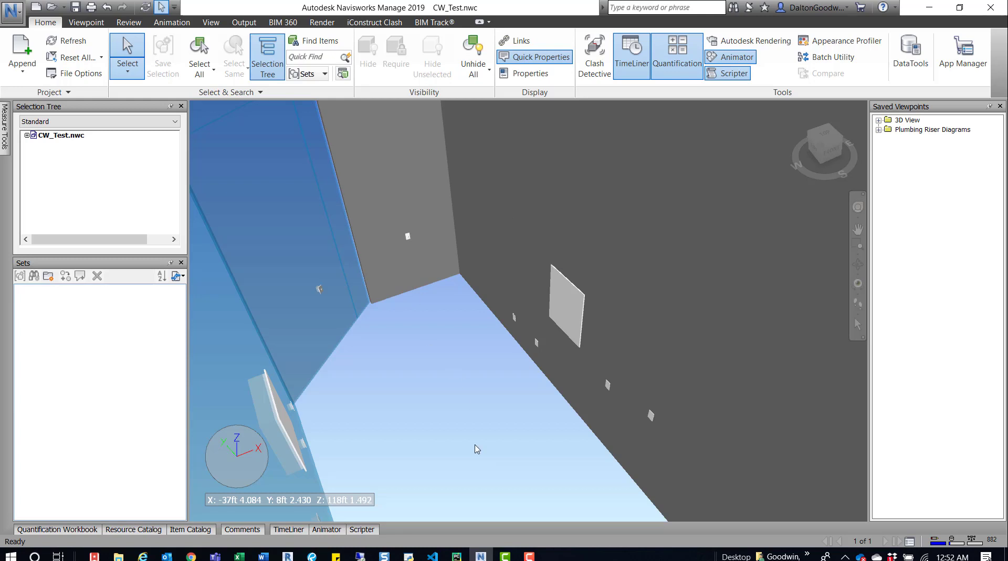